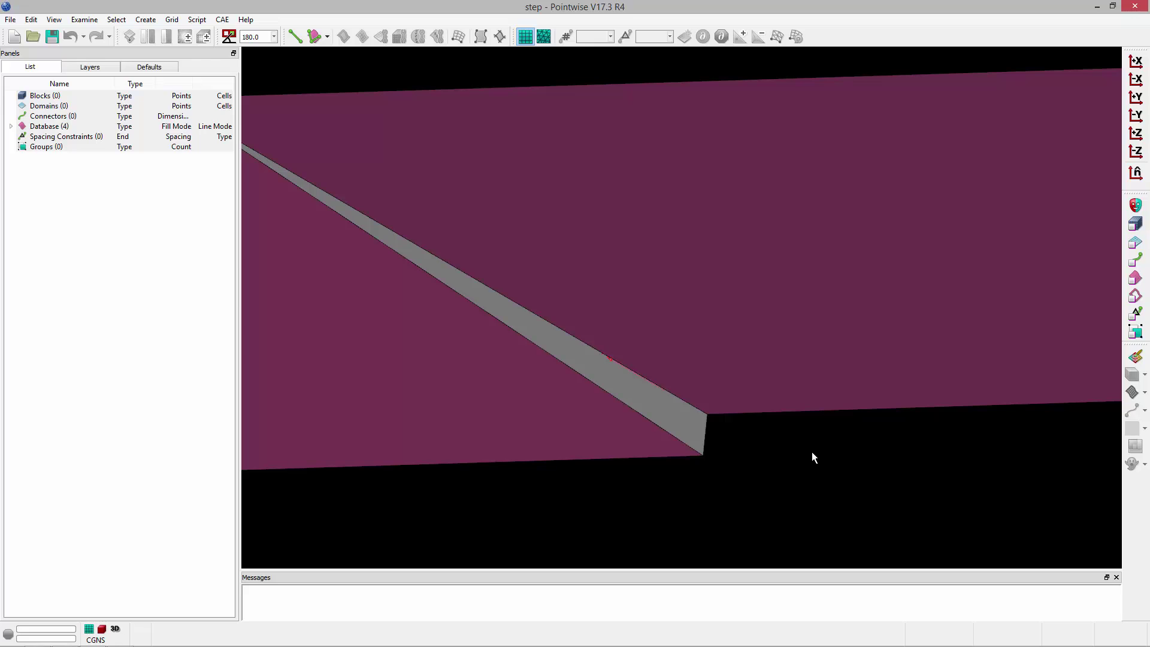
mouse_move(655, 392)
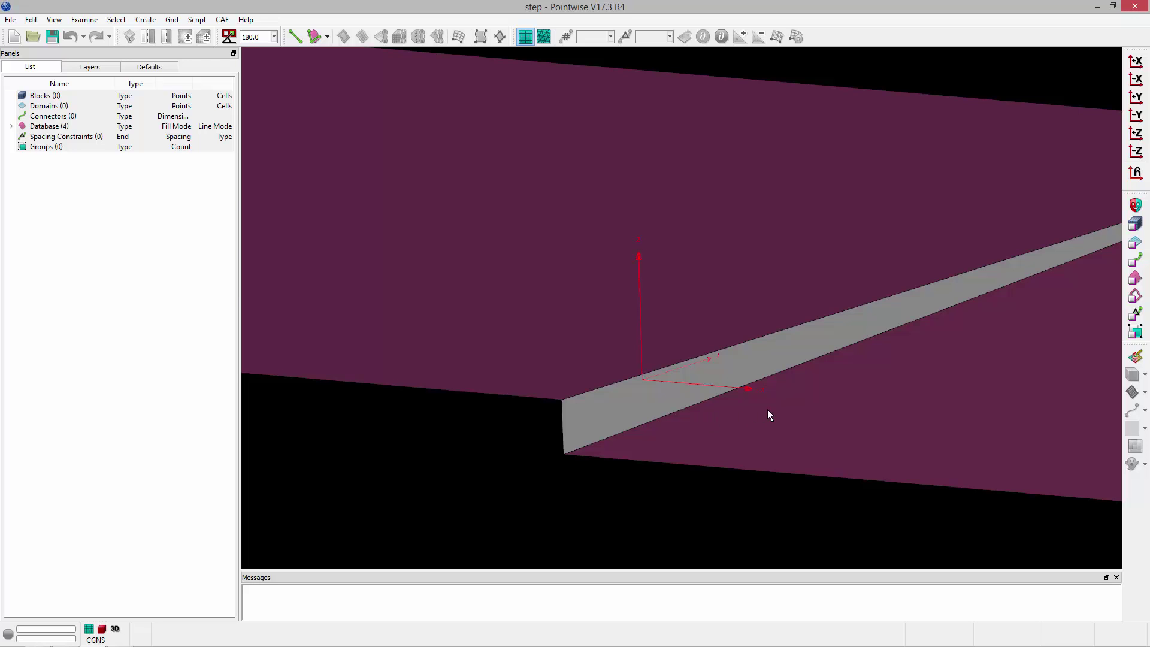
mouse_move(775, 330)
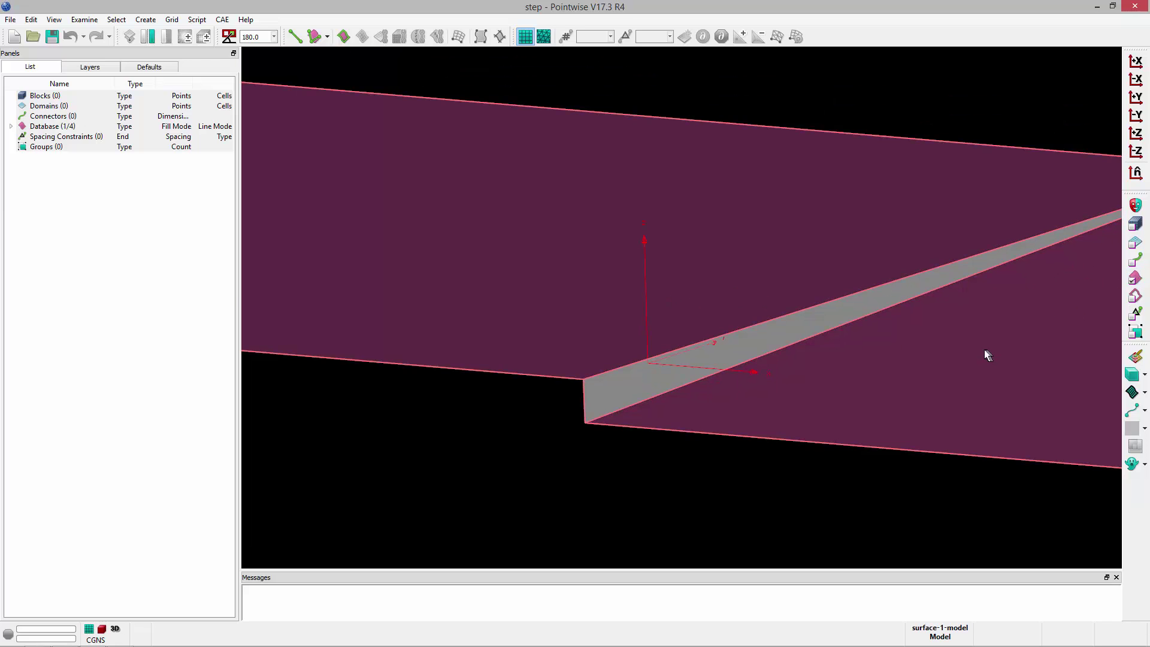
Set the default connector average spacing (Δs) to 0.5
click(148, 67)
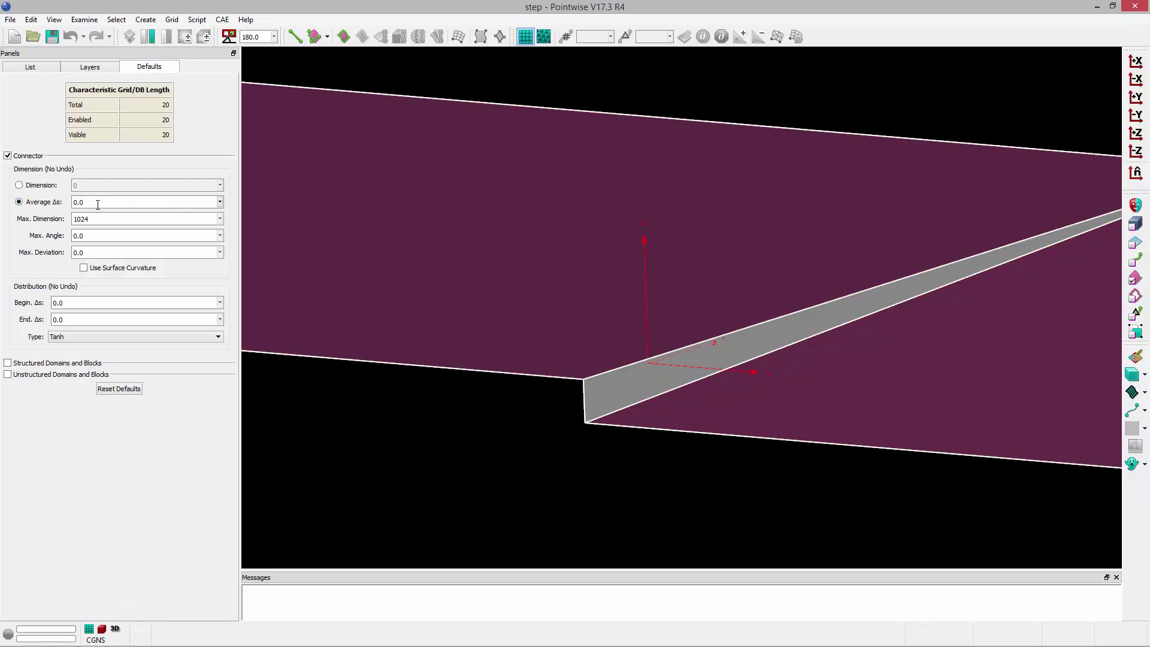
text(0.5)
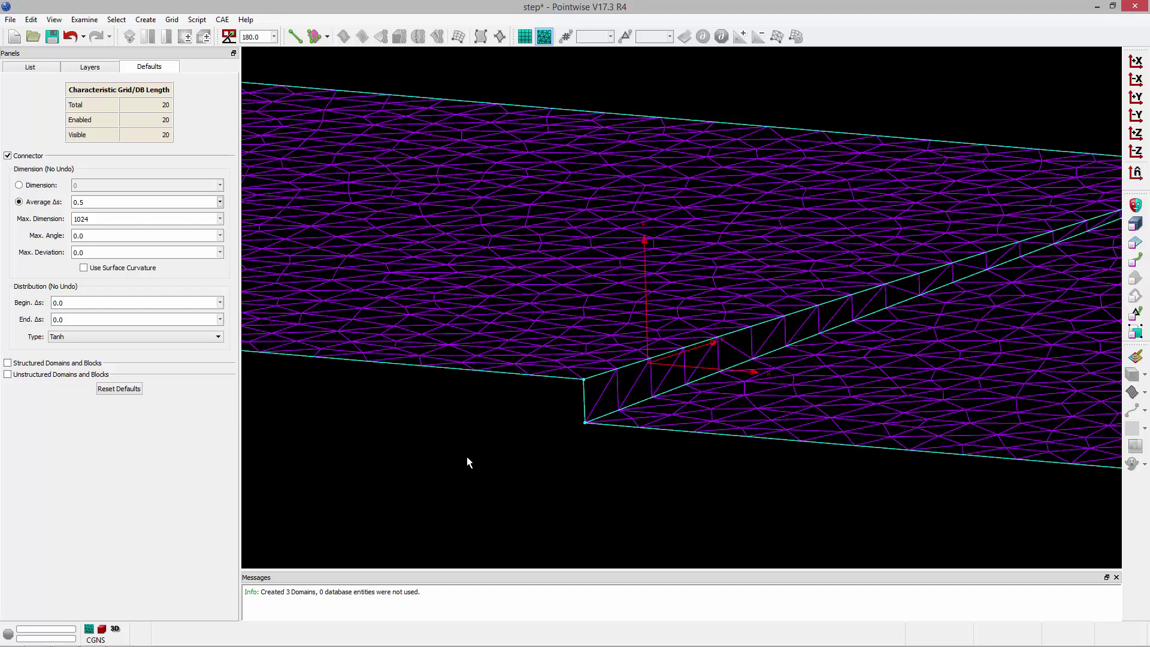
mouse_move(659, 382)
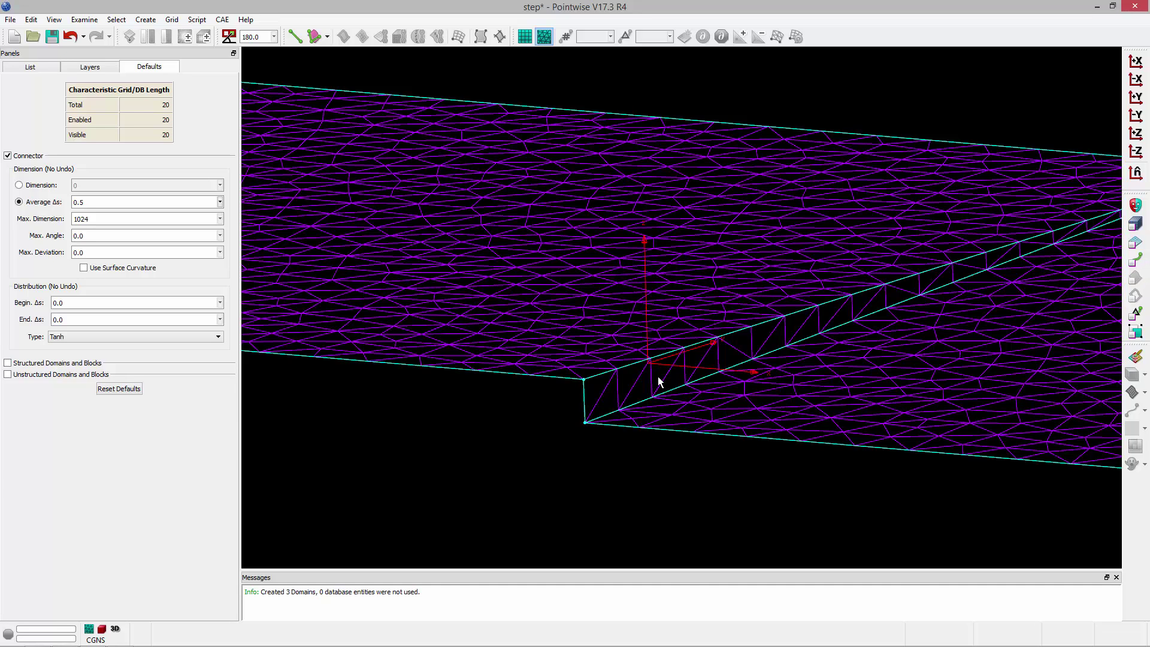
mouse_move(1129, 241)
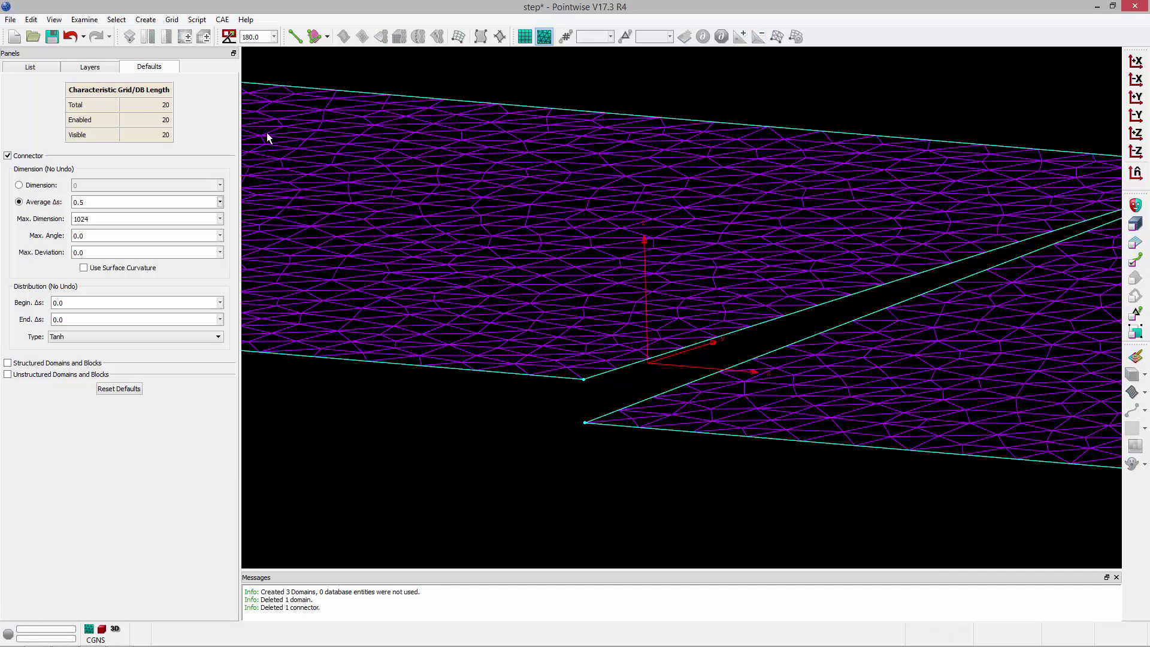
Merge step-edge connector con-4 into con-5 so the two meshes share one edge
click(171, 19)
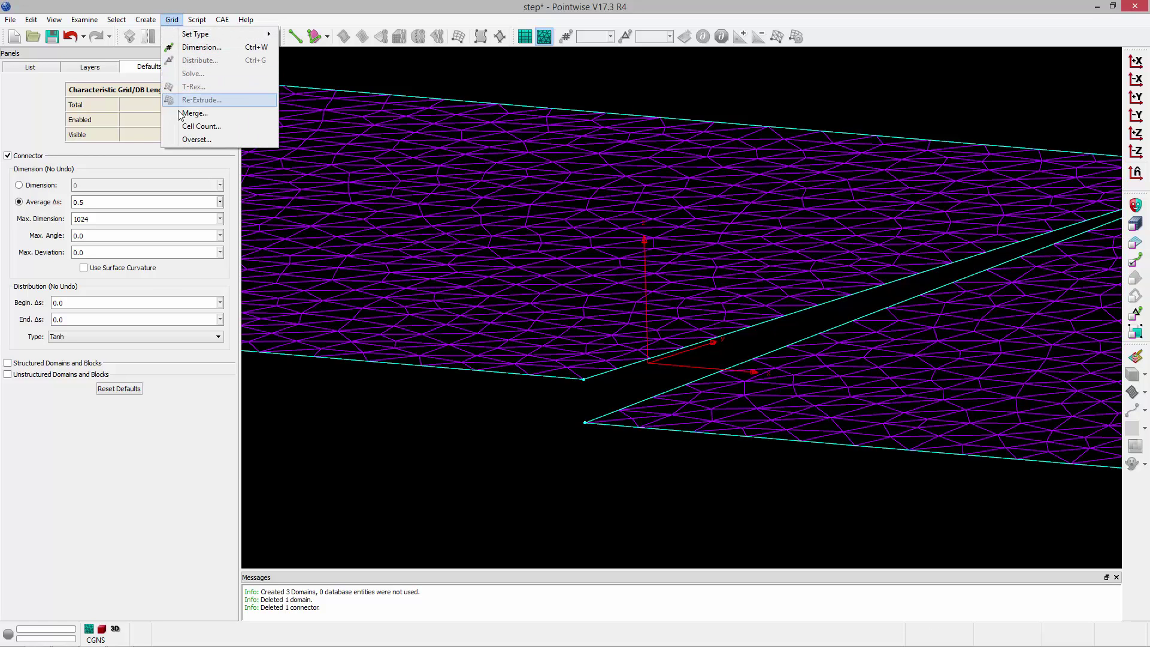
click(195, 113)
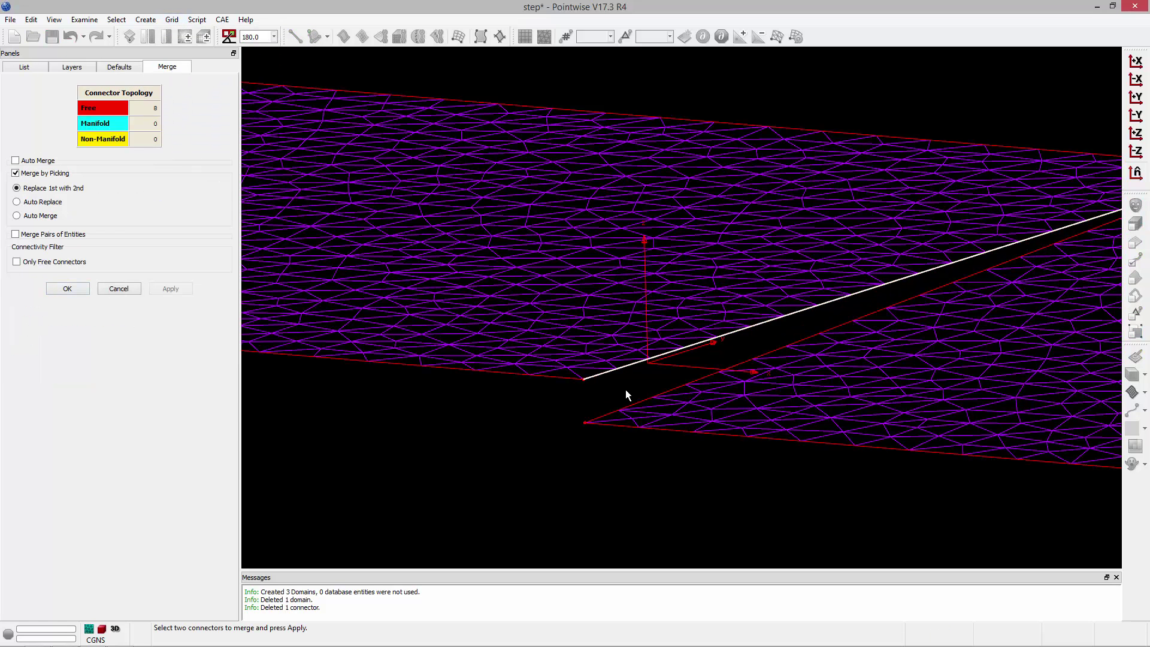
click(67, 288)
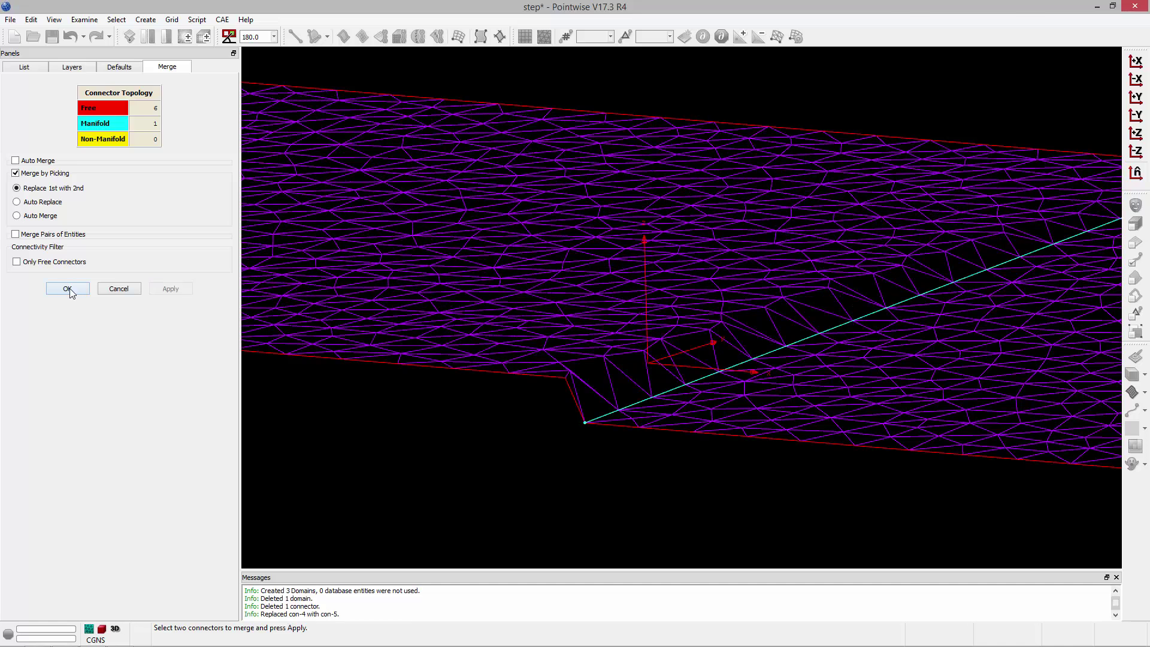
click(66, 288)
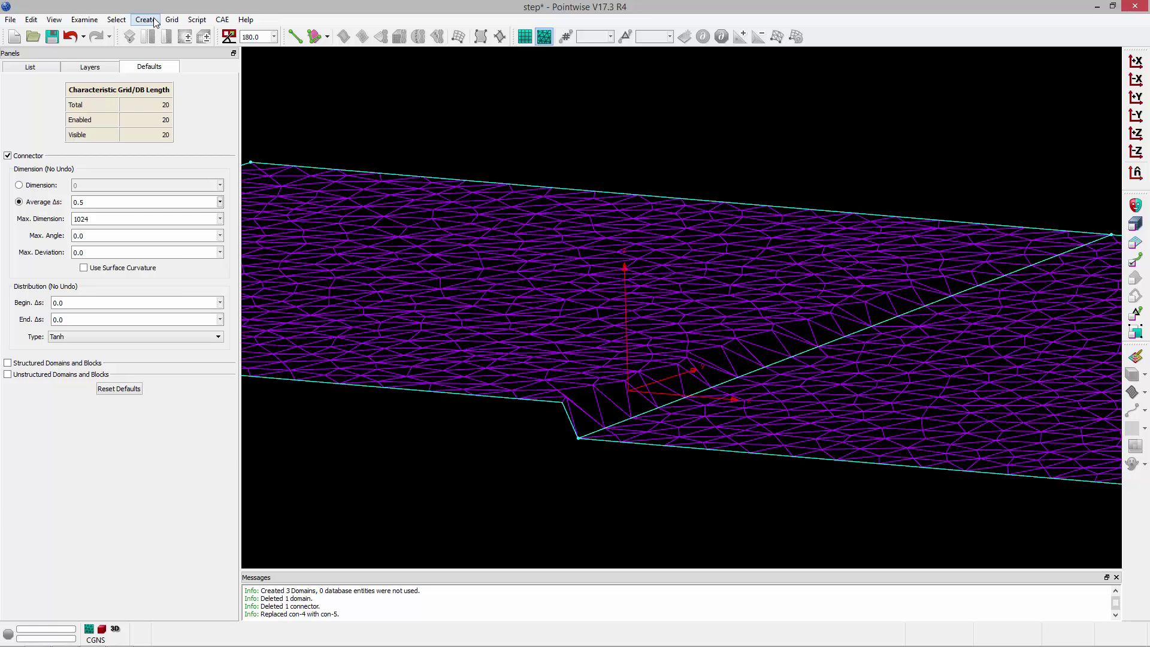
Set Average Δs to 2 on all seven connectors through Grid > Dimension
click(172, 19)
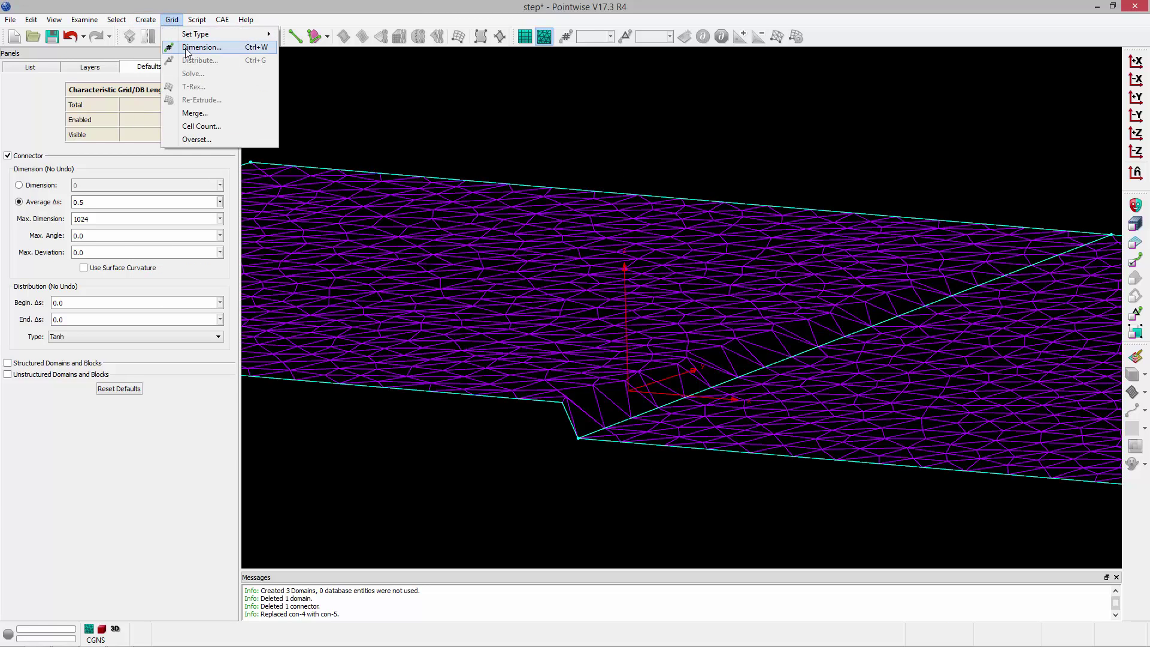
click(204, 47)
text(2)
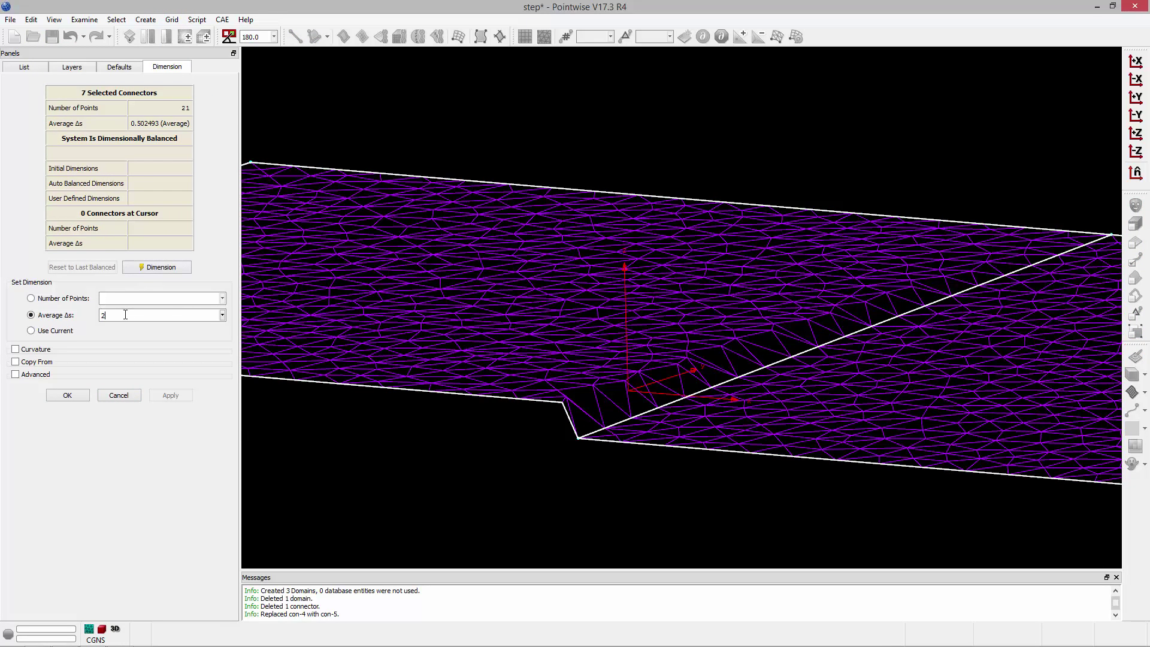
click(170, 395)
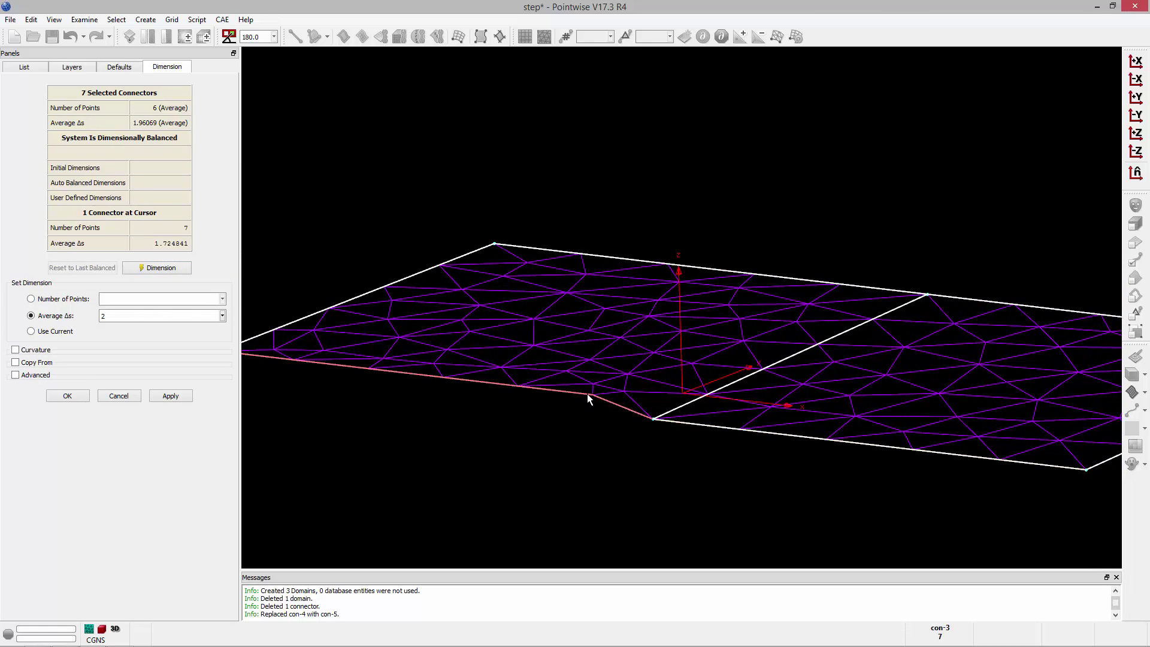
mouse_move(616, 412)
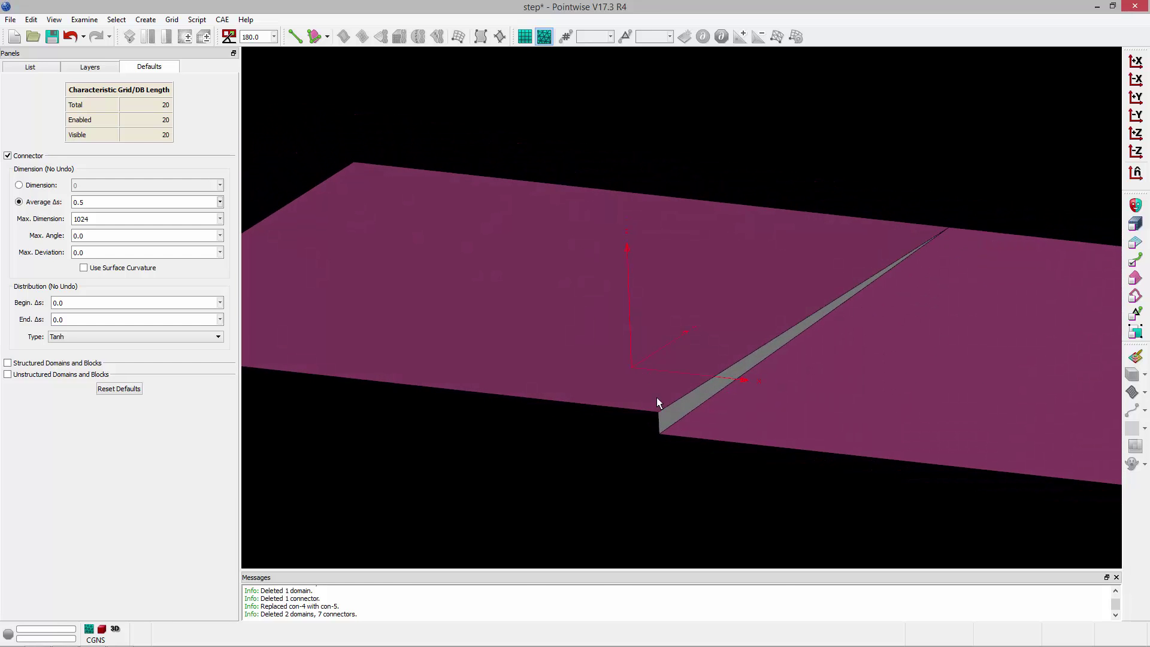
mouse_move(656, 429)
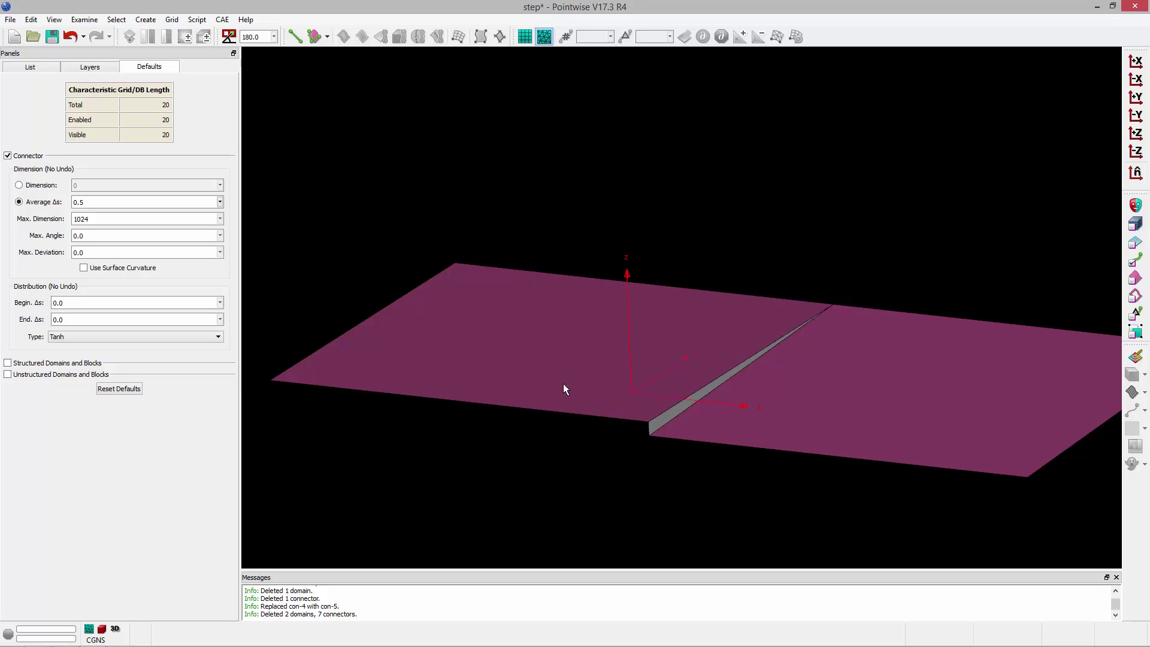
mouse_move(895, 313)
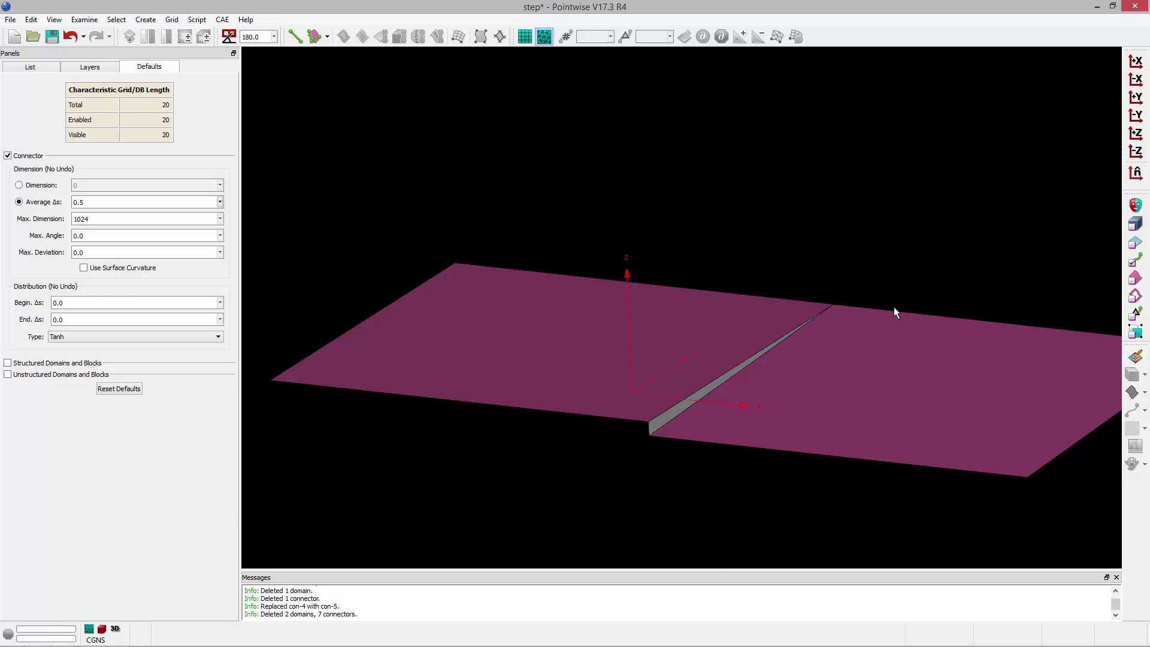
mouse_move(603, 326)
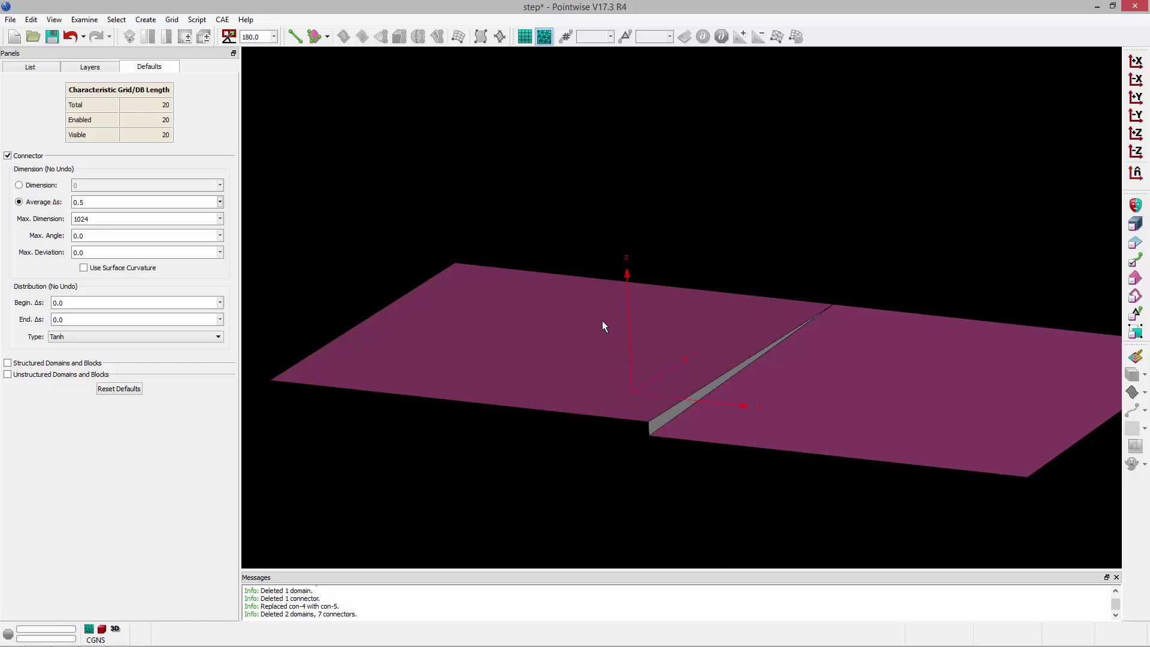
mouse_move(597, 418)
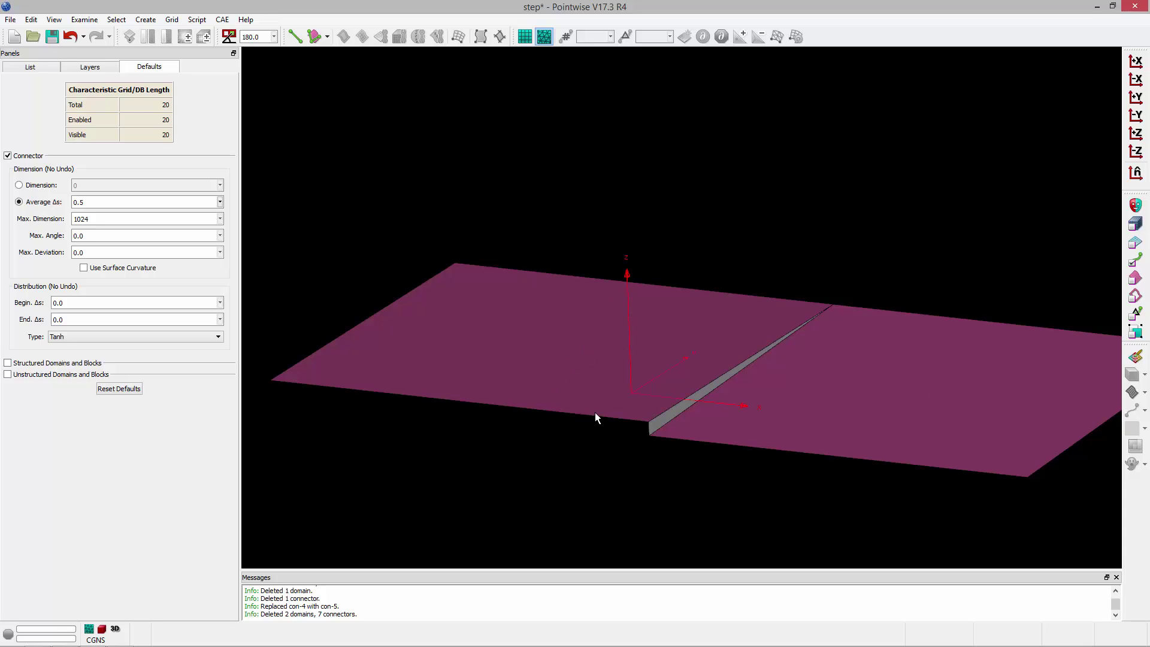
mouse_move(428, 365)
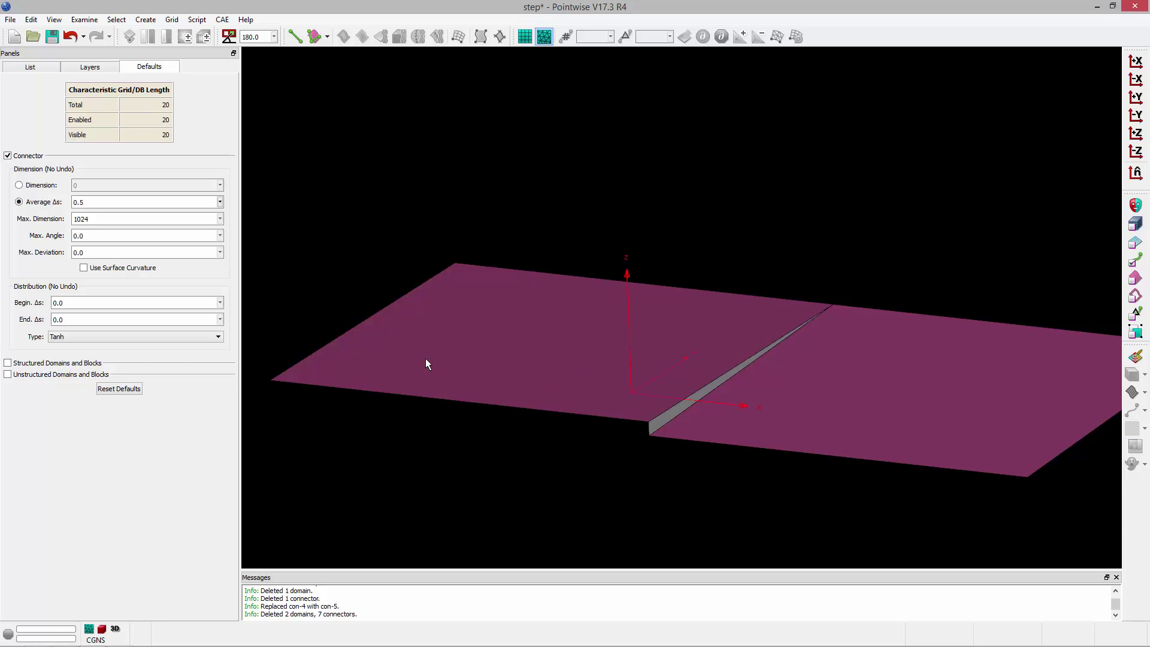
mouse_move(706, 242)
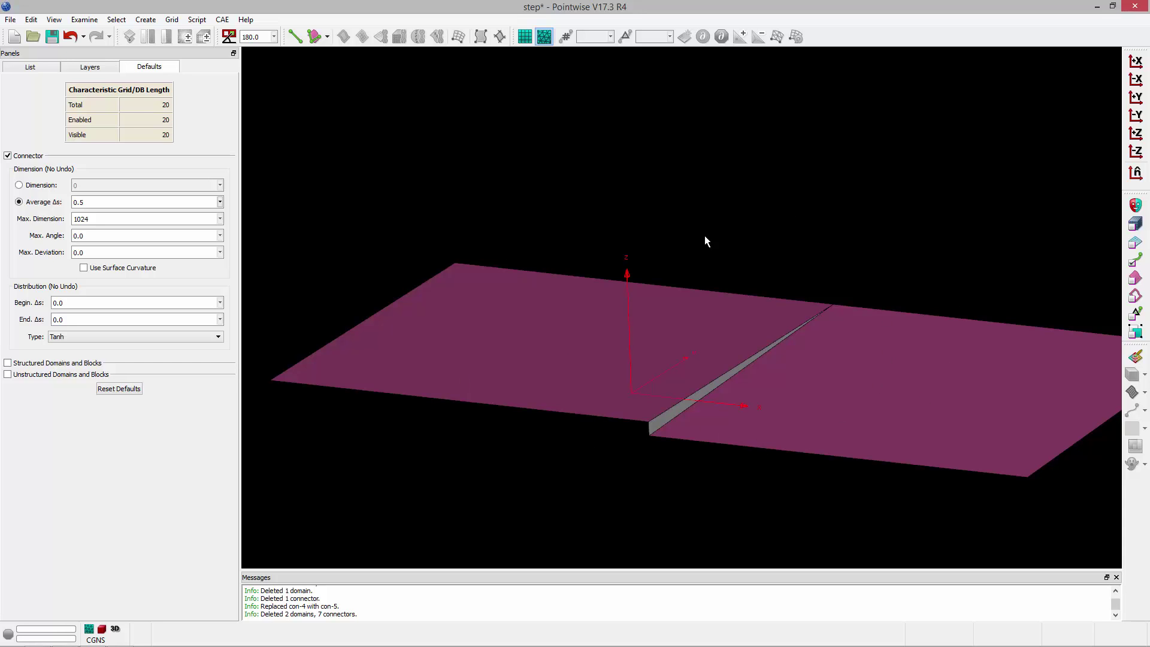
mouse_move(873, 269)
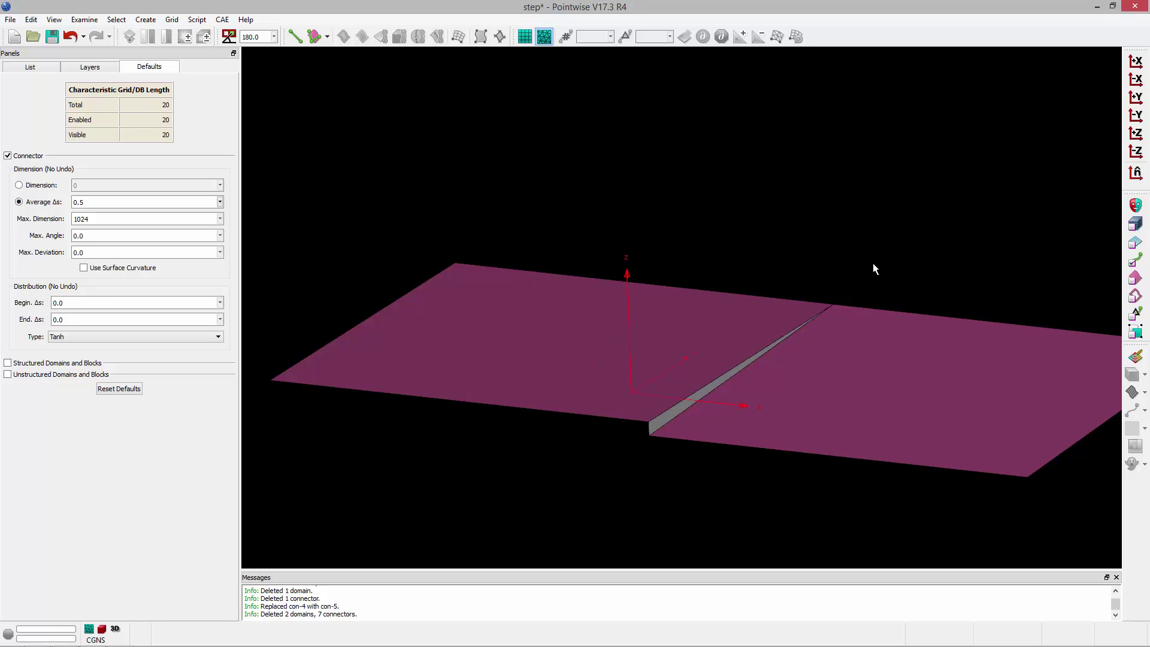
mouse_move(820, 284)
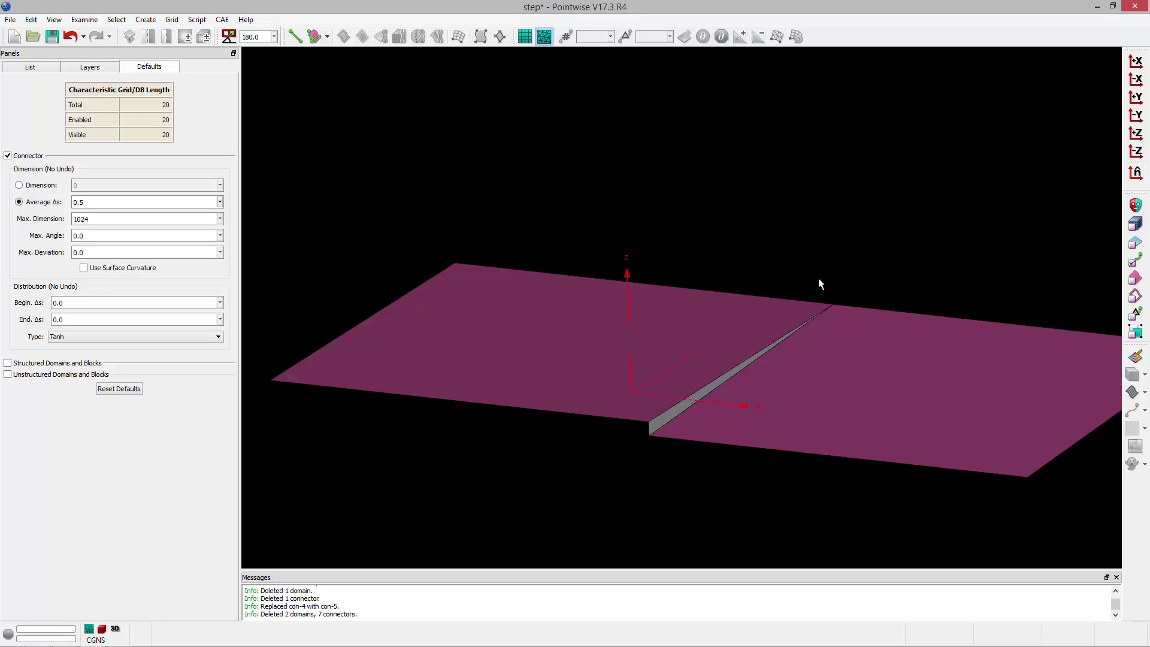
Start drawing a straight line on the database across the lower surface
click(328, 36)
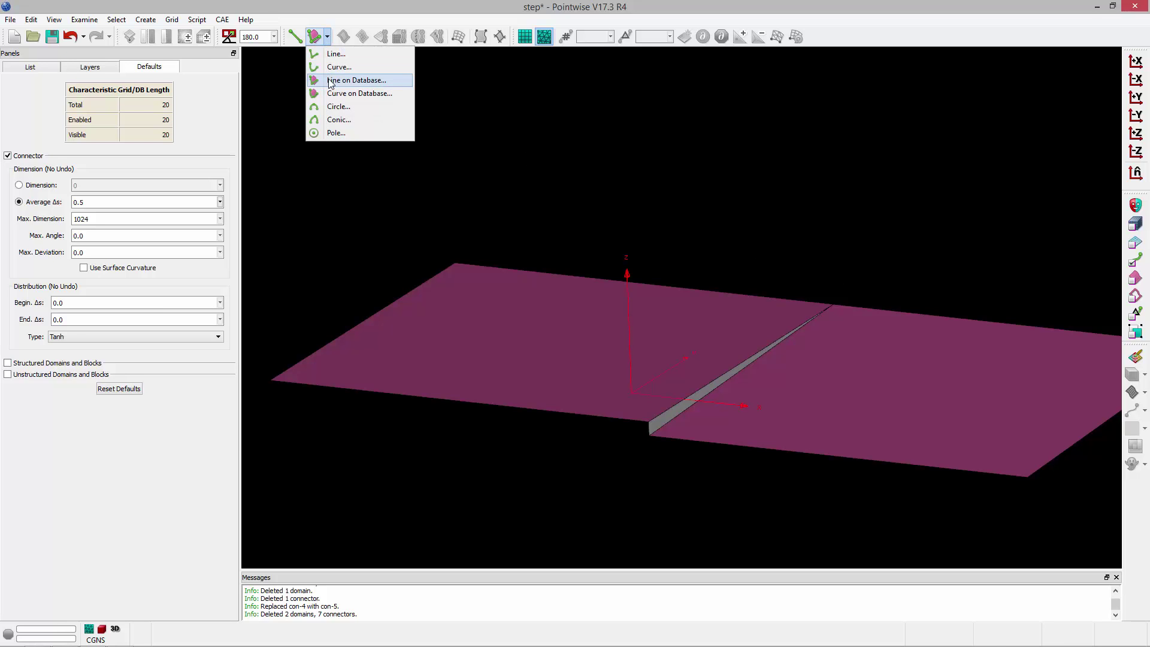
click(356, 80)
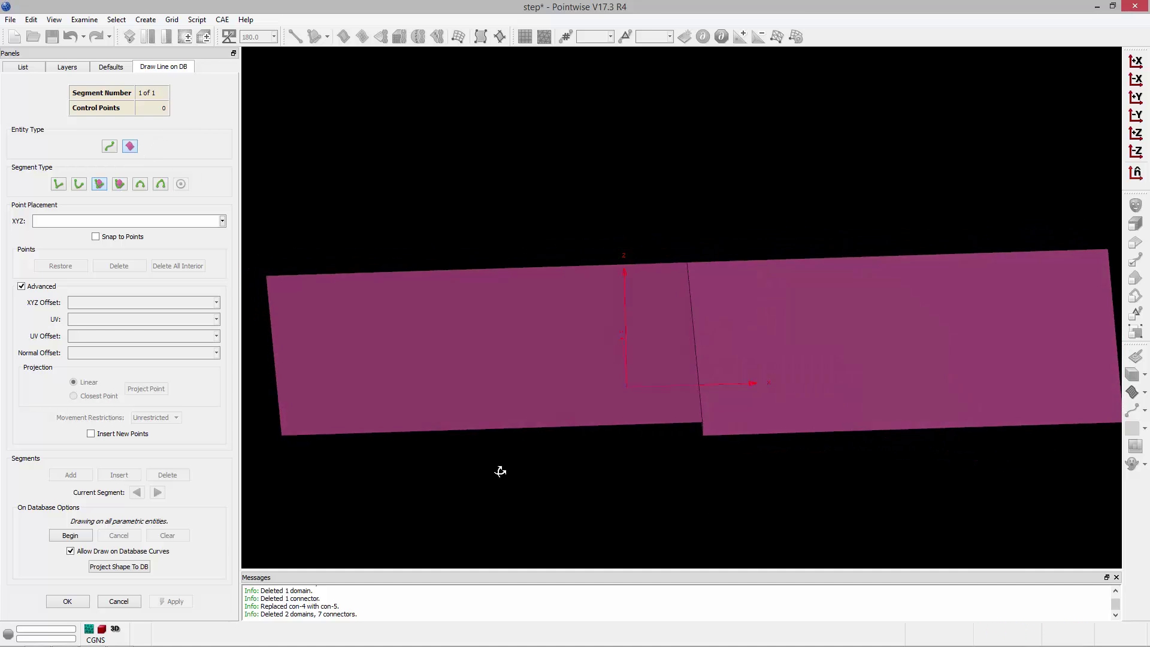
click(563, 444)
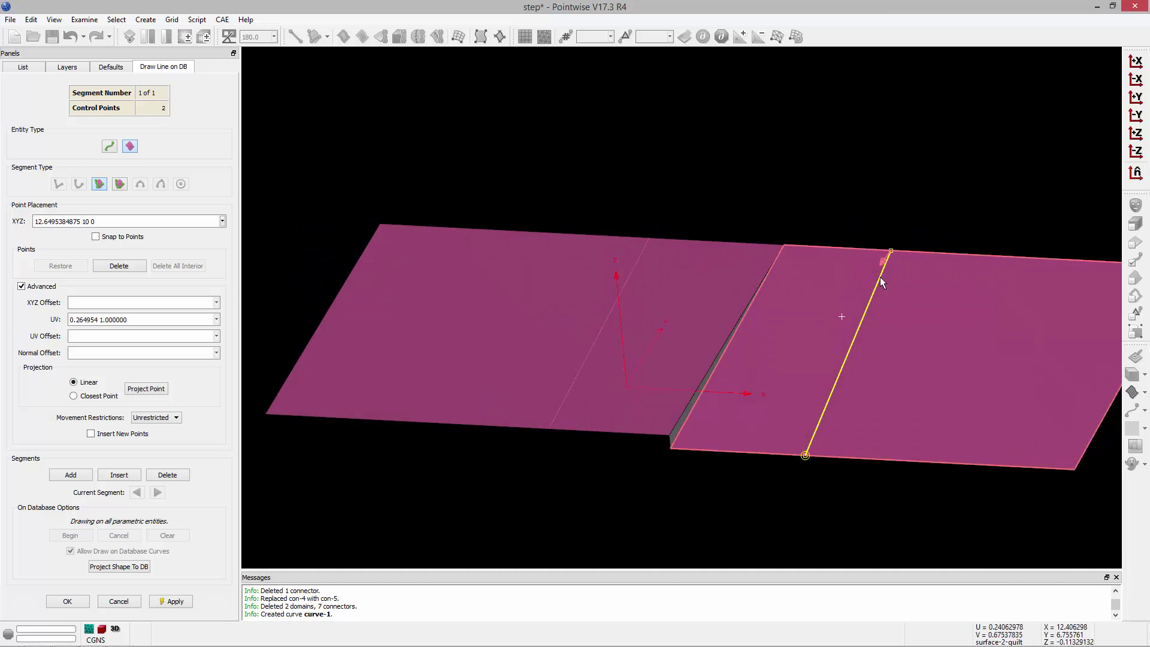
mouse_move(875, 187)
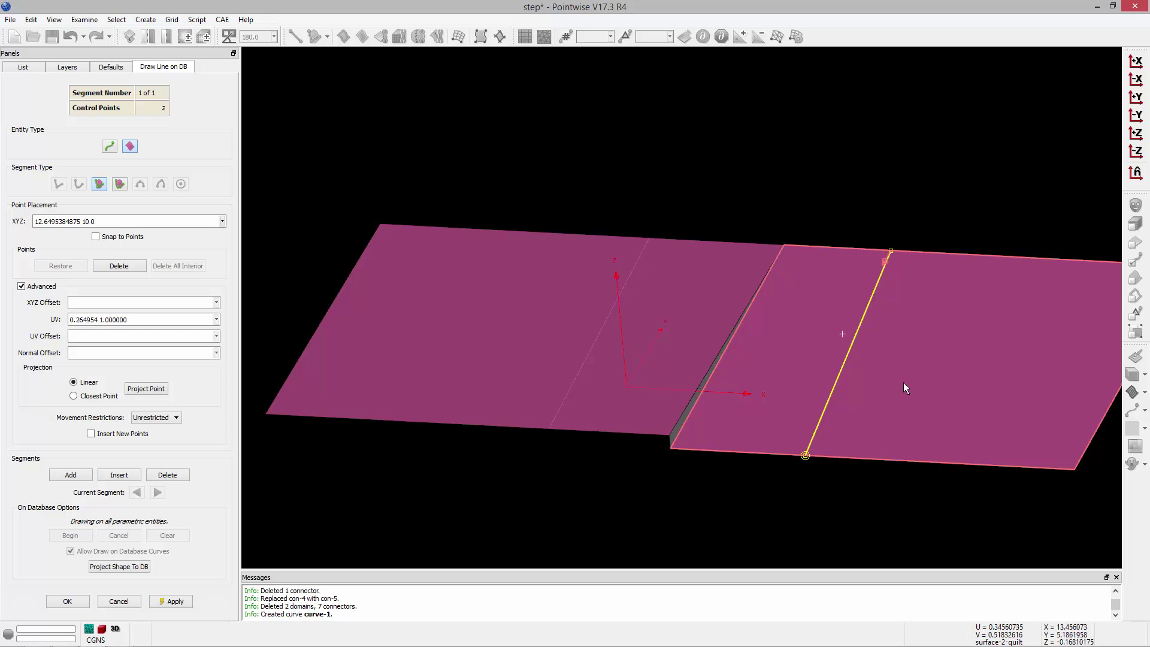
mouse_move(889, 291)
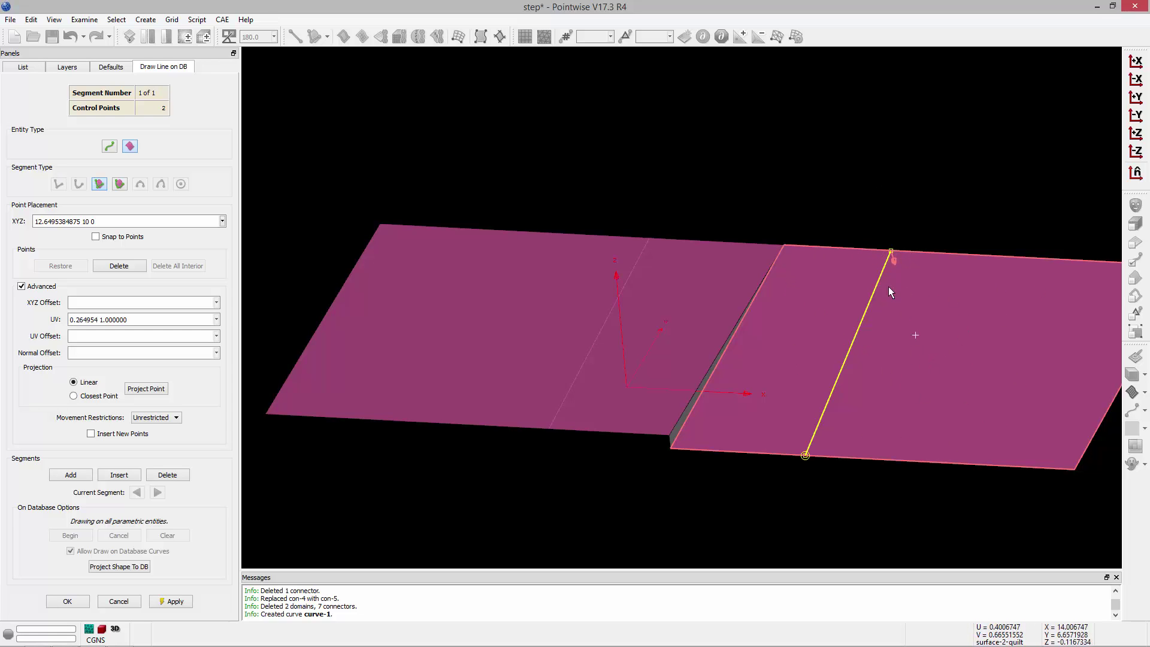
mouse_move(686, 437)
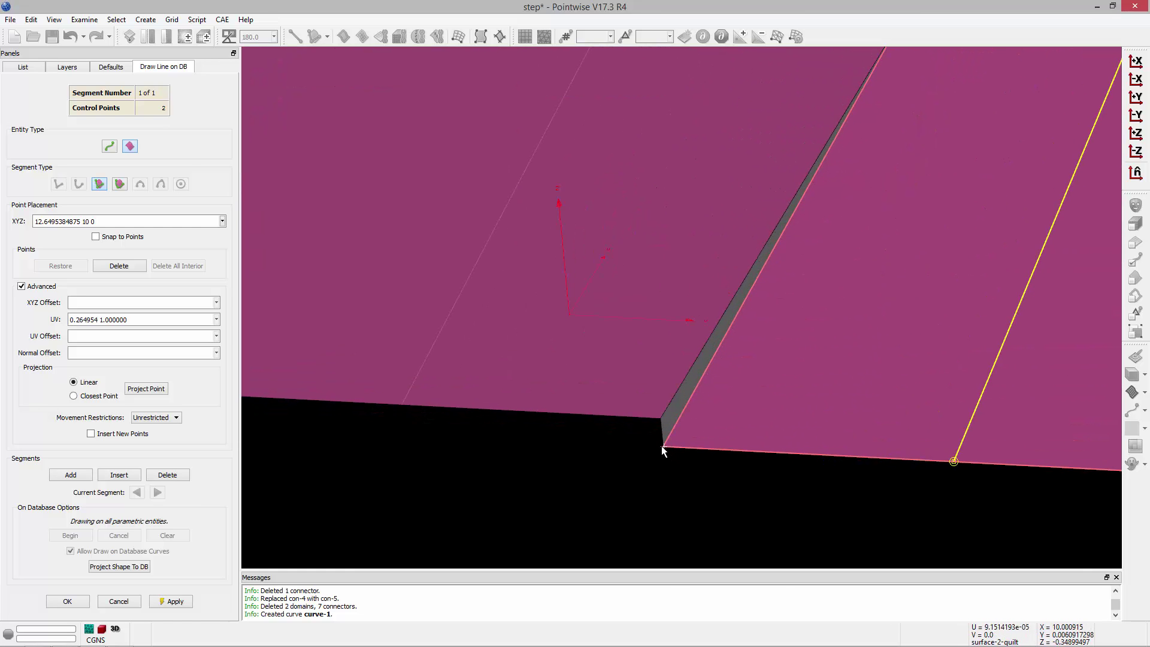
mouse_move(660, 418)
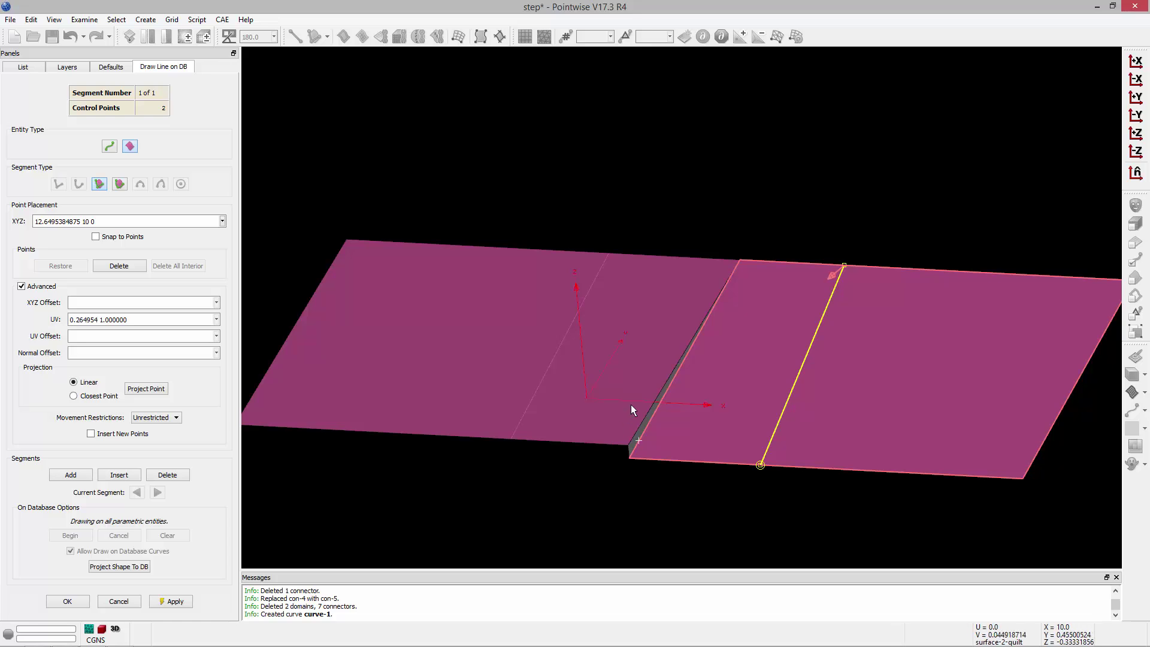
mouse_move(629, 442)
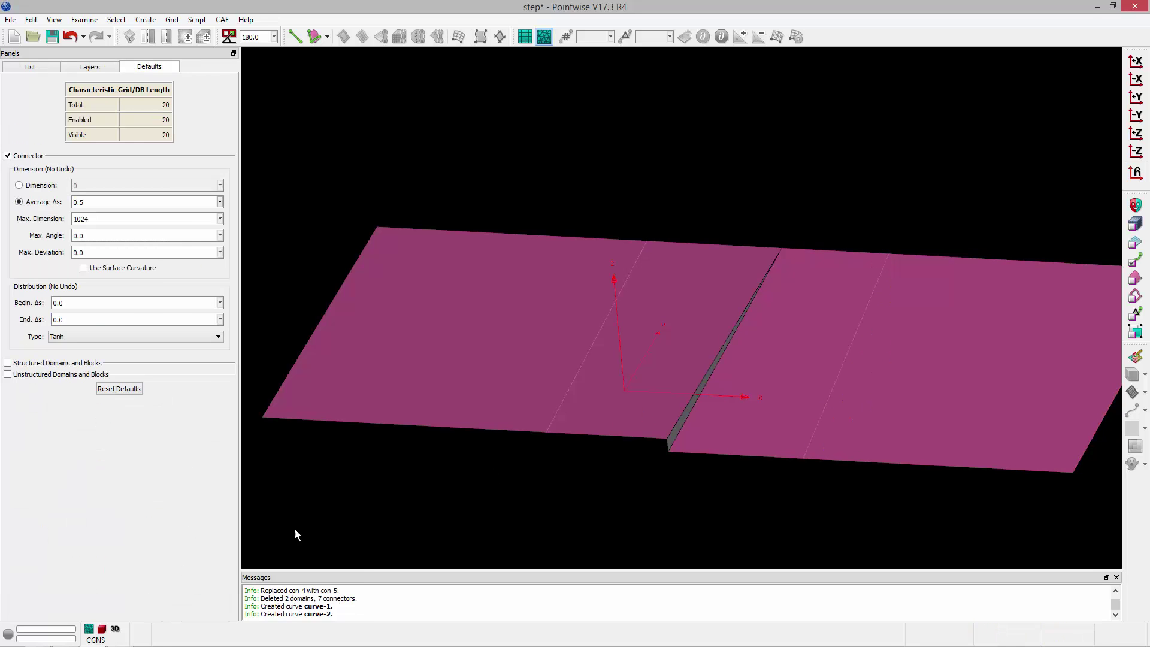
mouse_move(1135, 277)
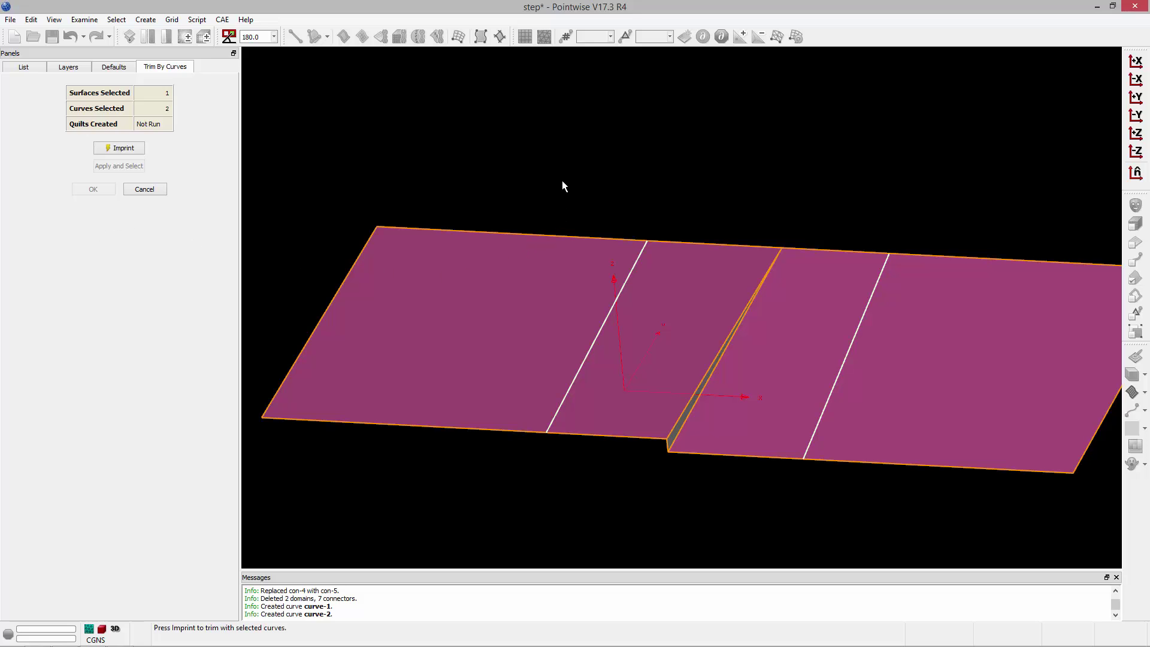
Imprint the two curves with Trim By Curves, keeping the four resulting quilts
click(118, 148)
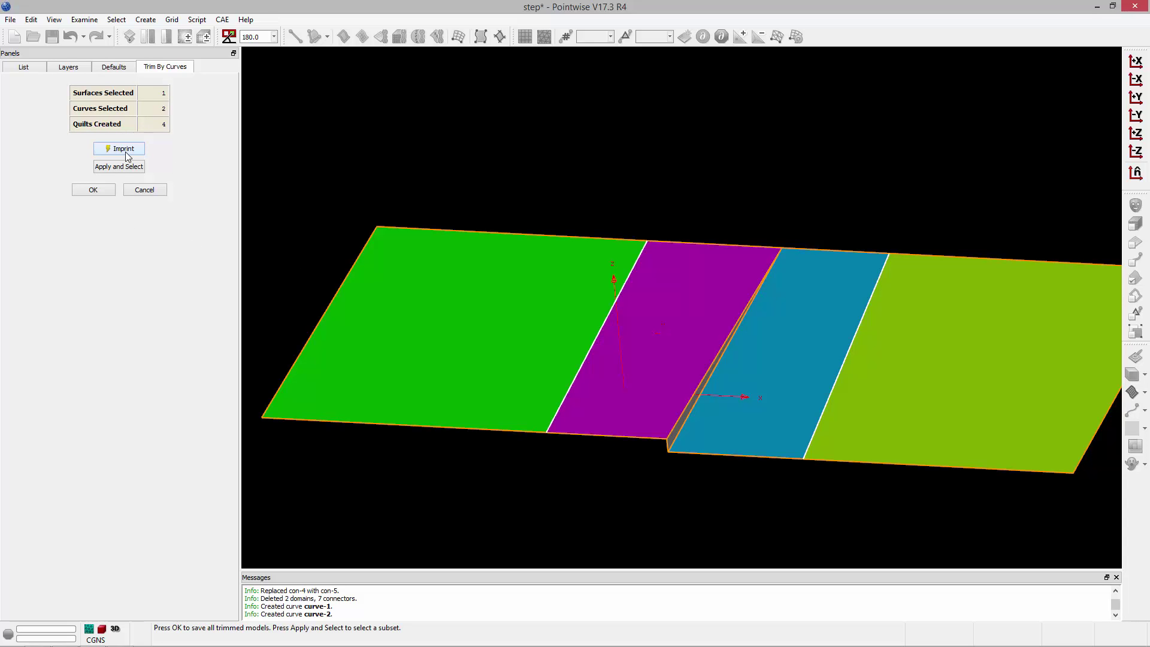
click(93, 189)
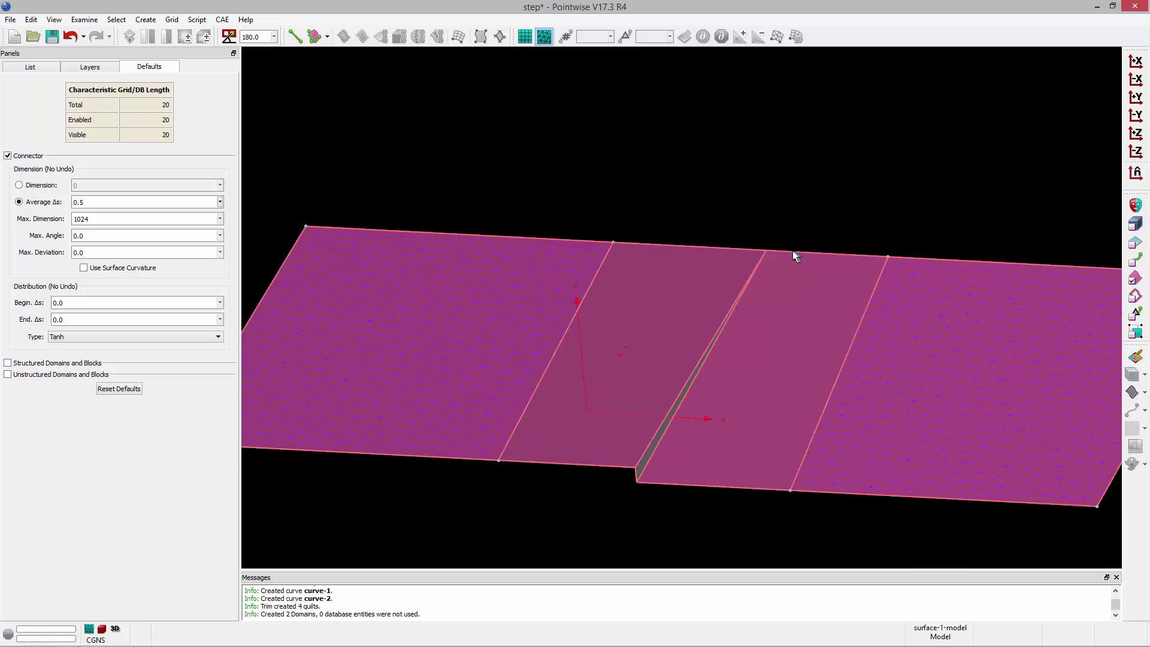
Hide the database and add two-point connectors joining the near and far mesh corners
click(53, 19)
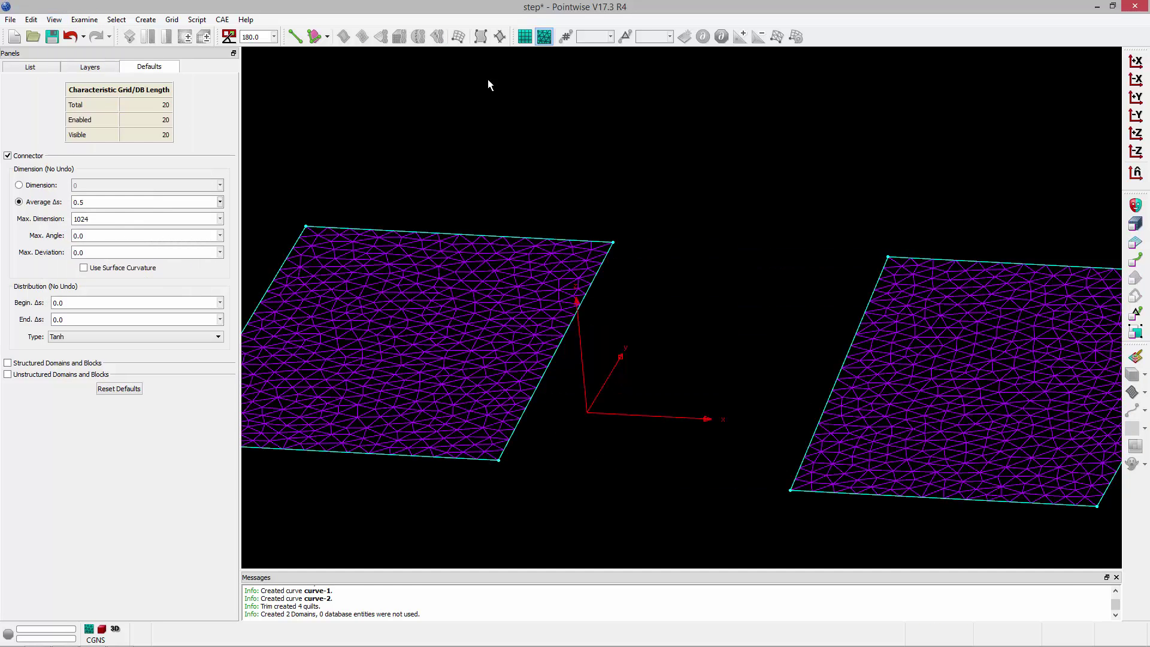
mouse_move(295, 36)
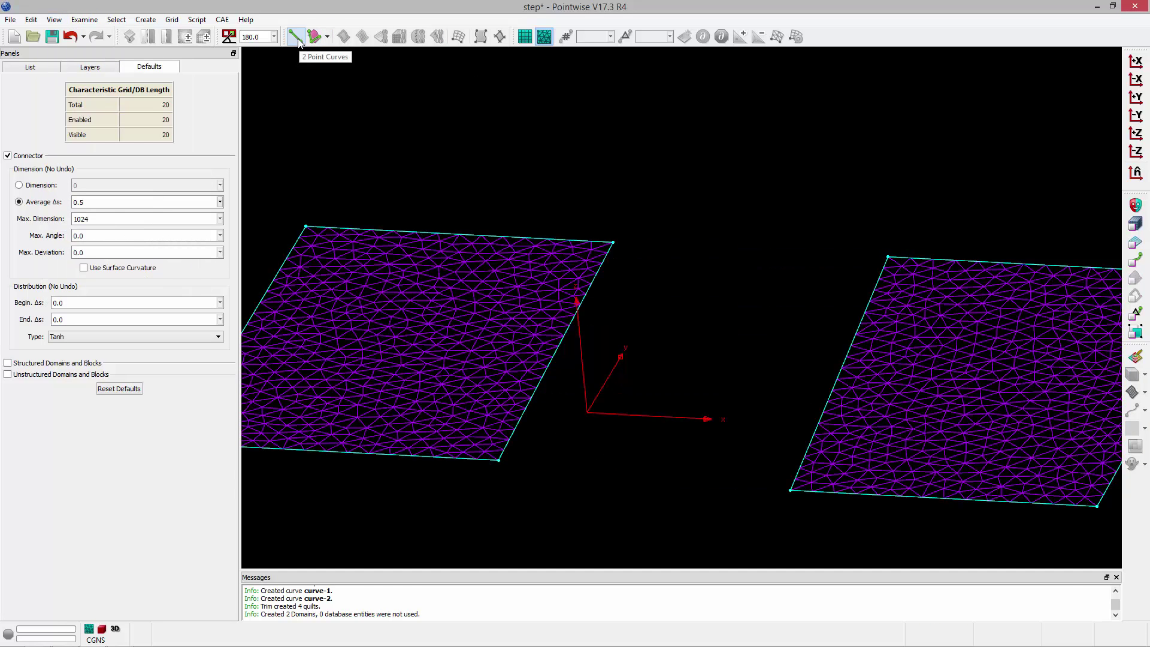
mouse_move(463, 402)
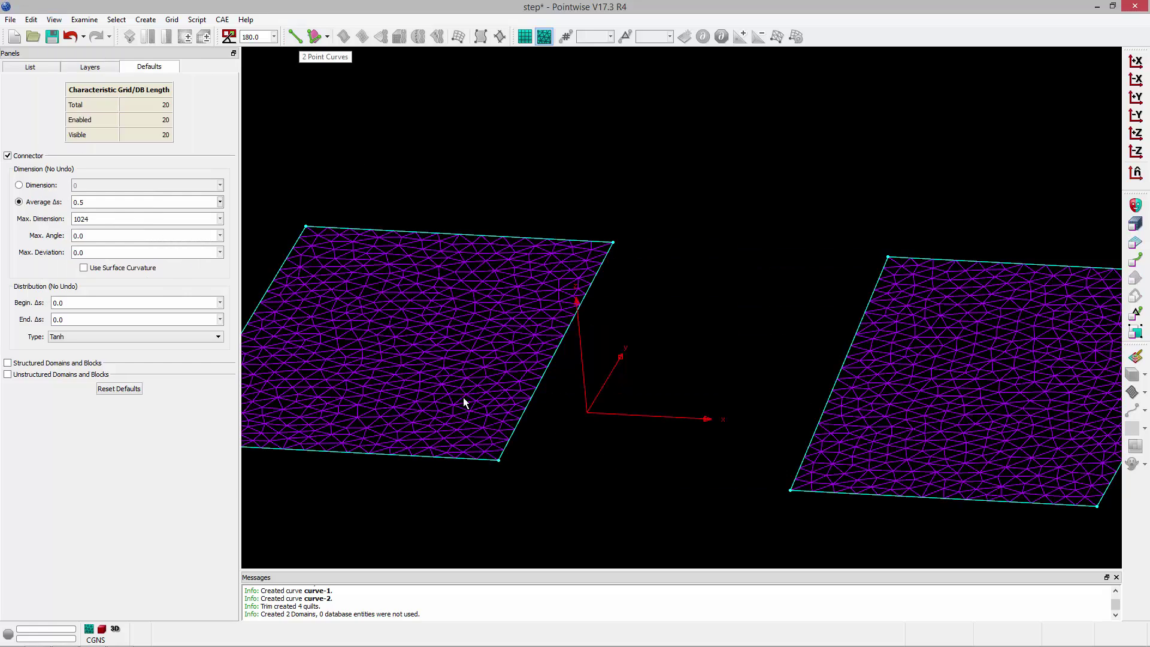
mouse_move(702, 243)
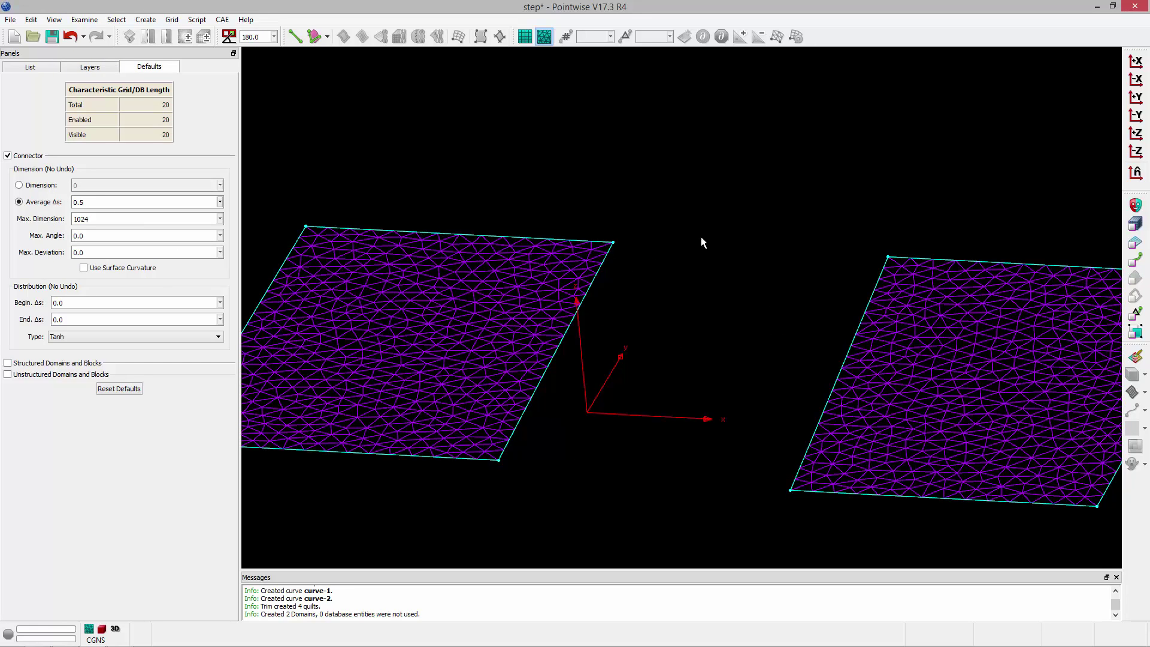
mouse_move(295, 36)
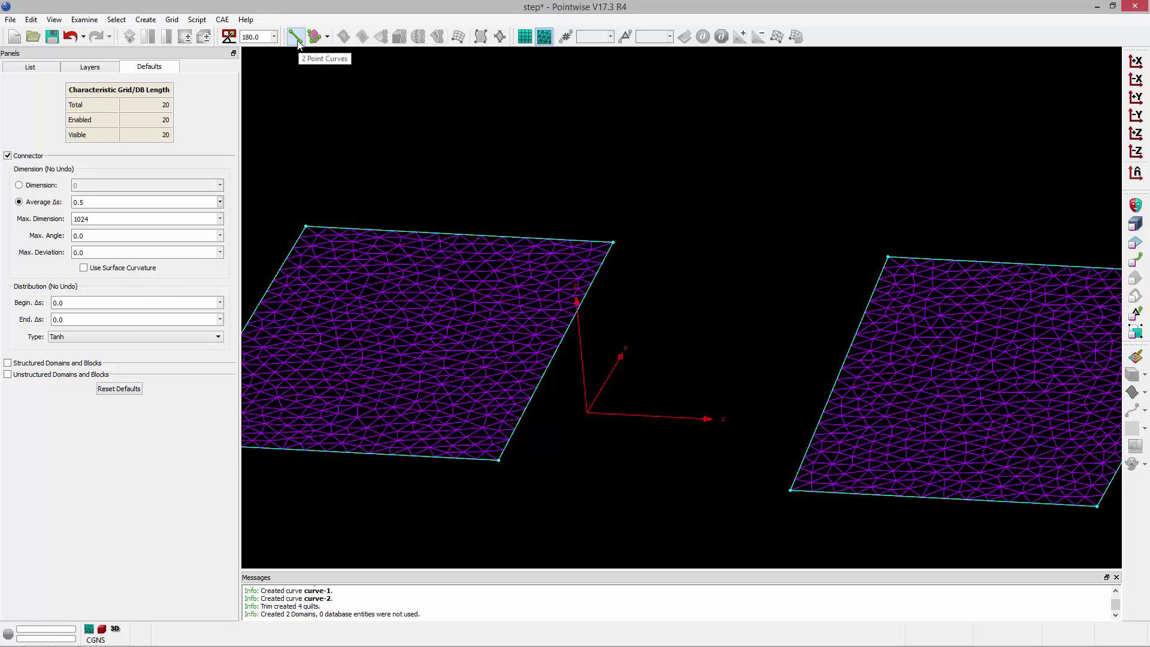
click(294, 36)
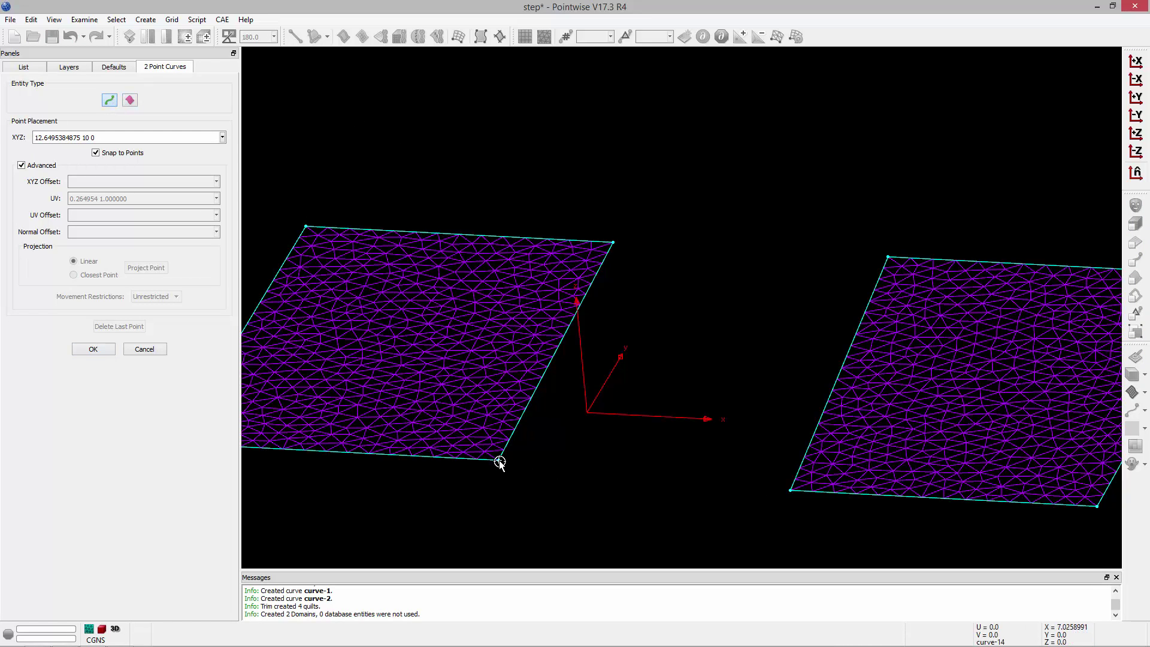
click(501, 463)
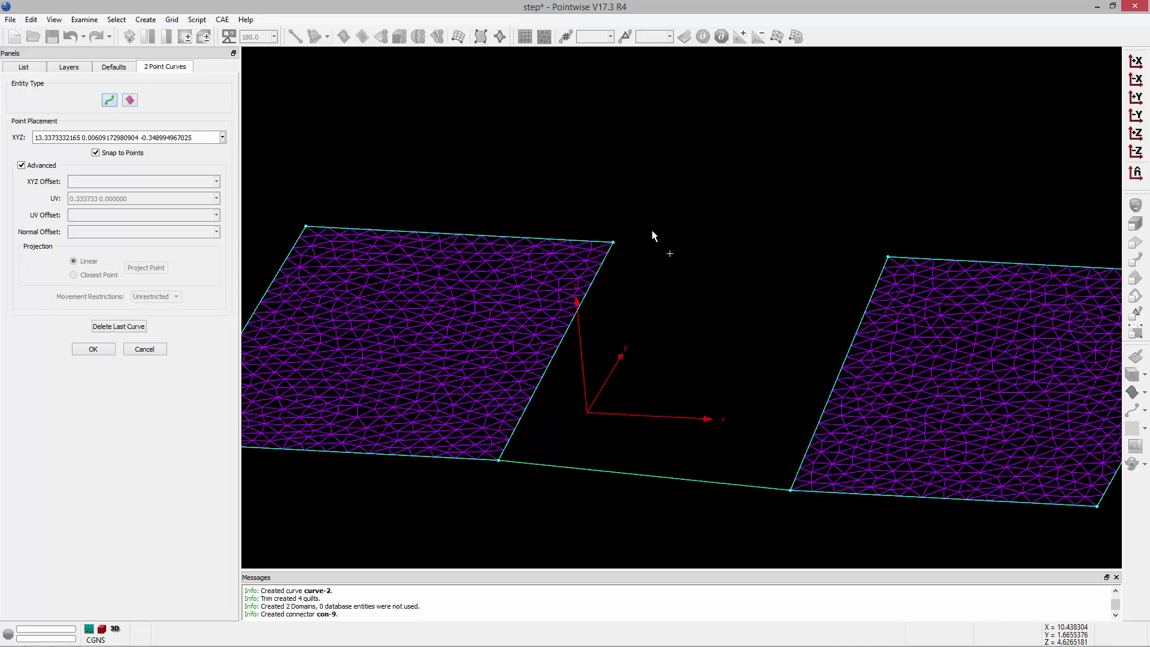
click(612, 242)
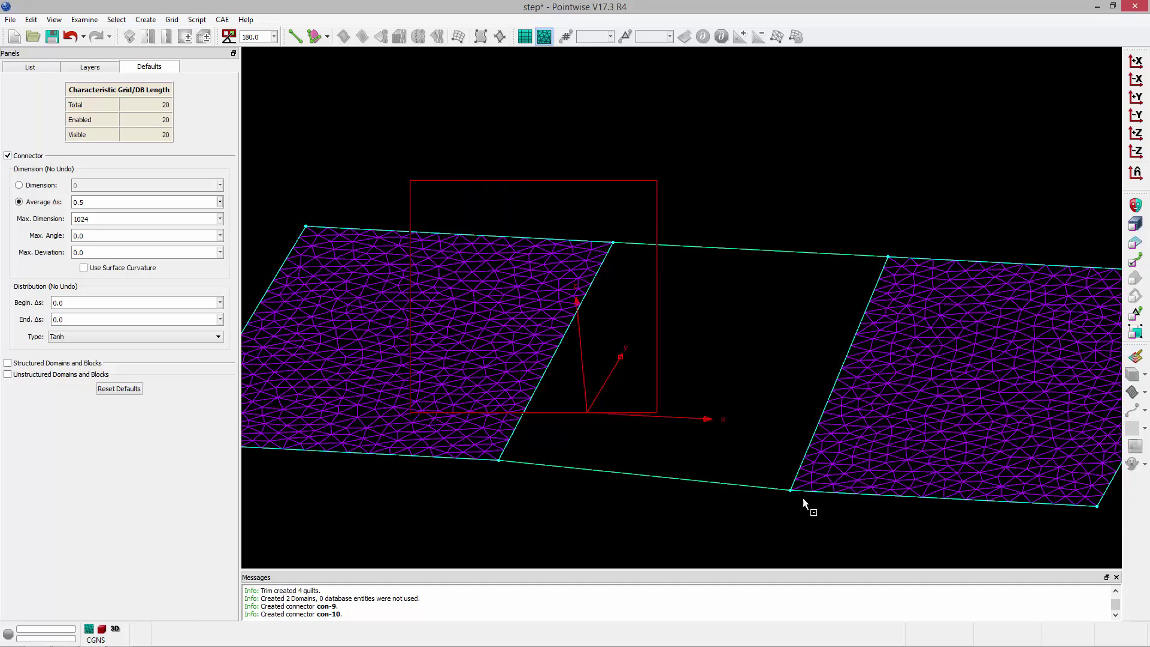
Assemble an unstructured domain from the four connectors bounding the gap
click(381, 36)
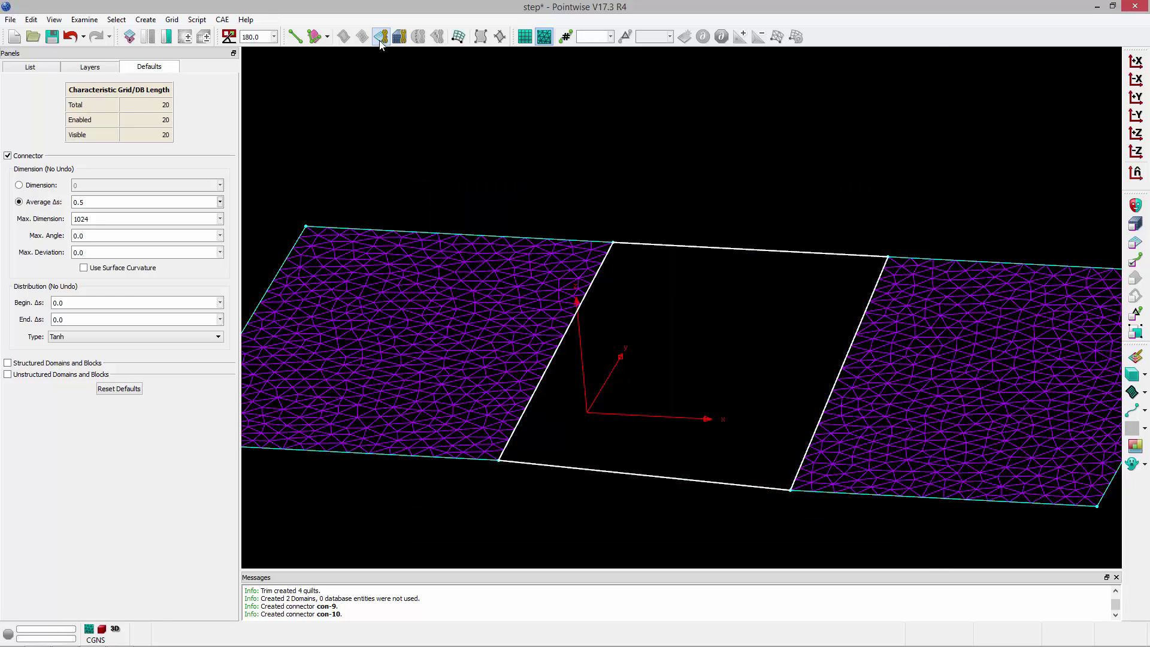
click(381, 37)
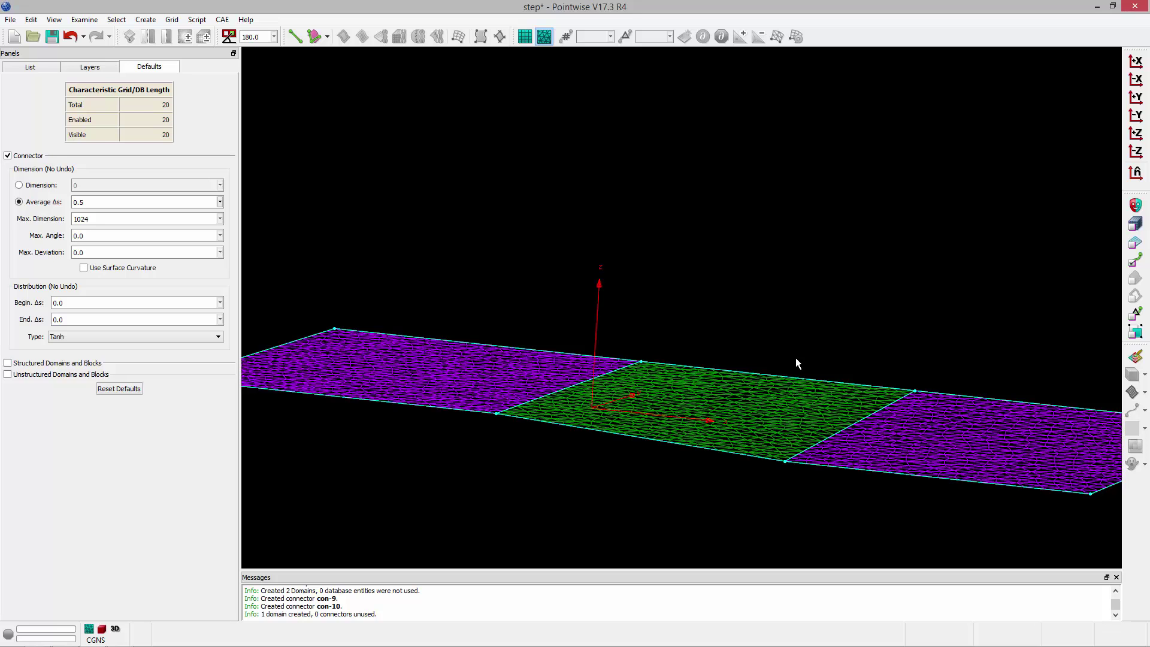
Turn Show Database back on so the step surfaces appear with the meshes
click(53, 20)
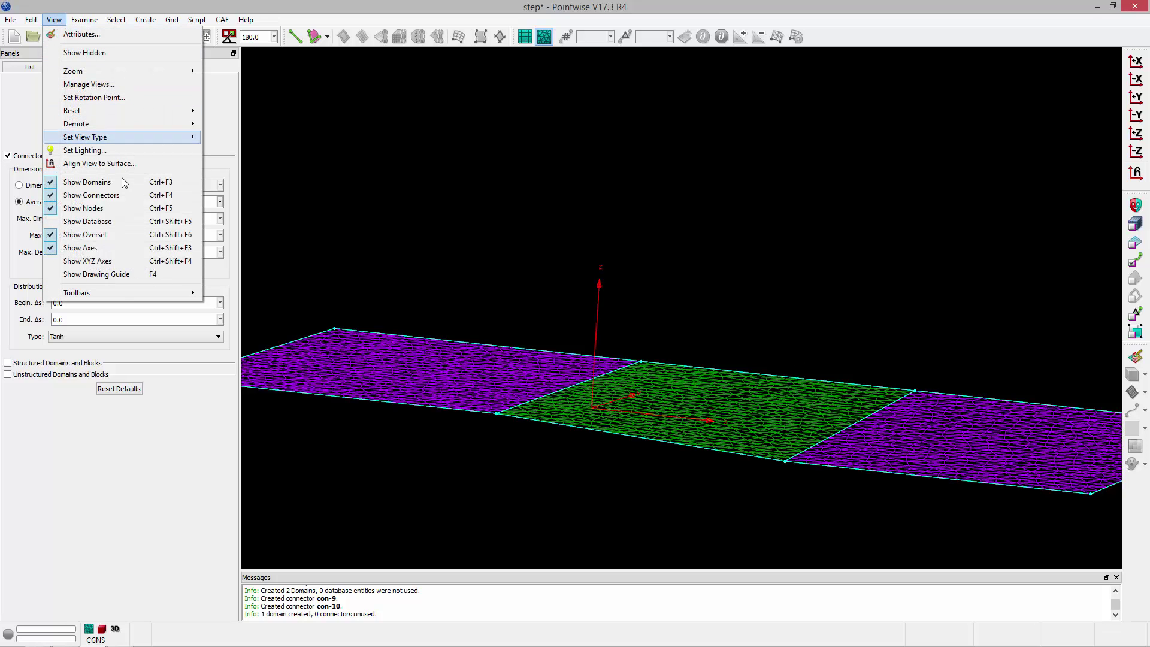
click(86, 182)
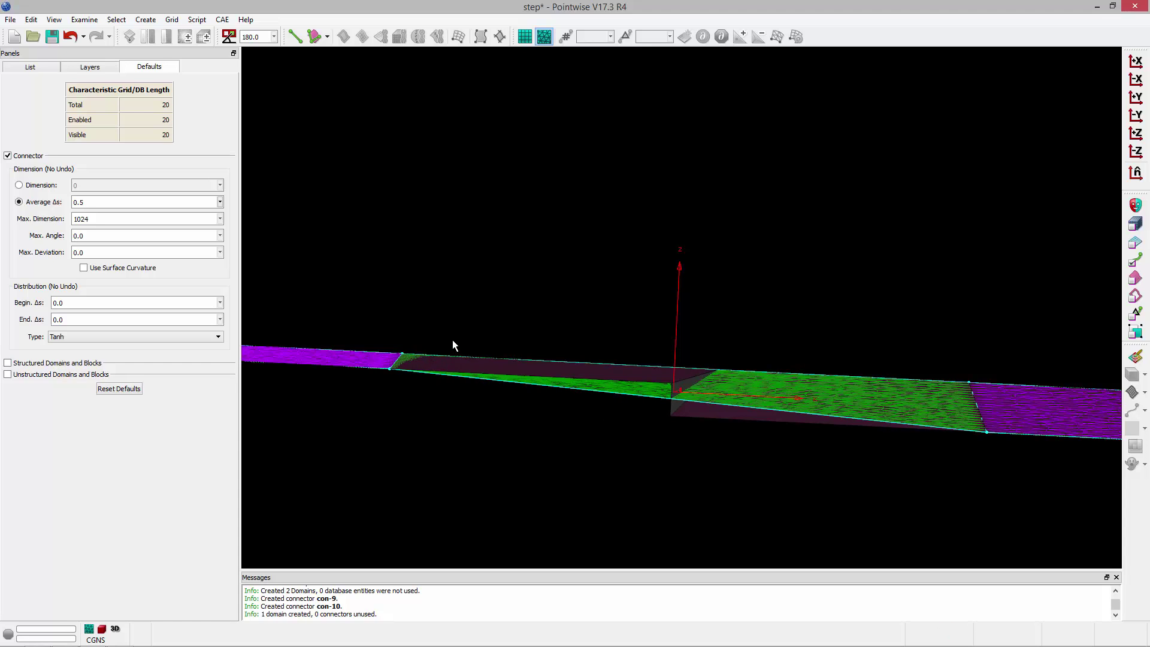
mouse_move(640, 396)
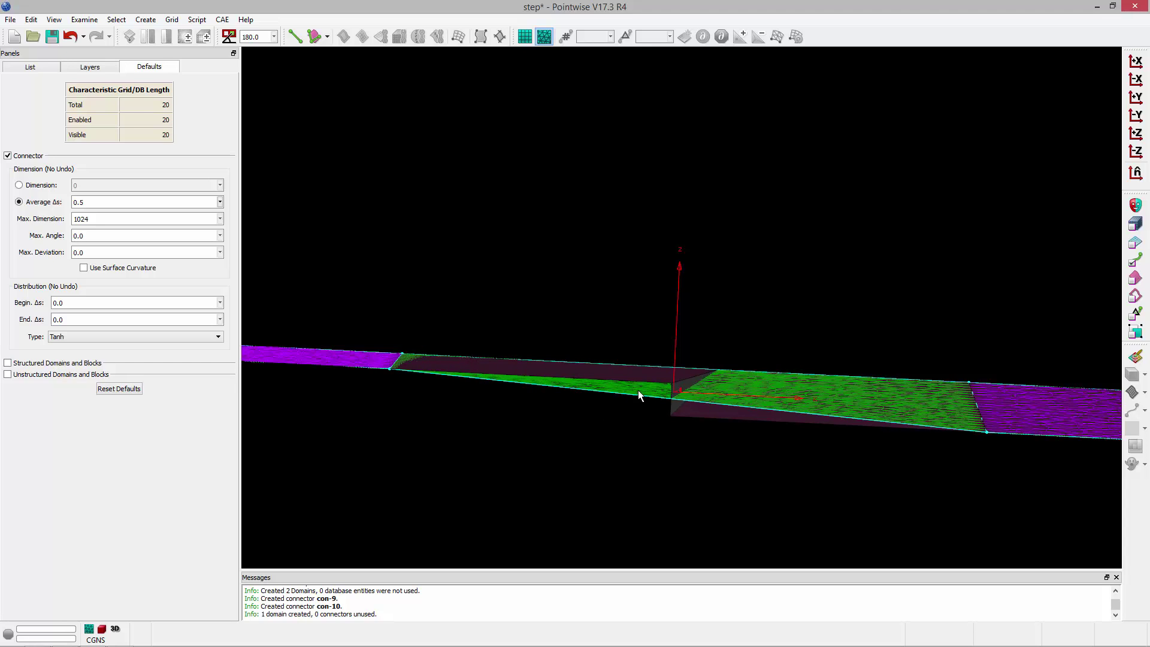
mouse_move(592, 453)
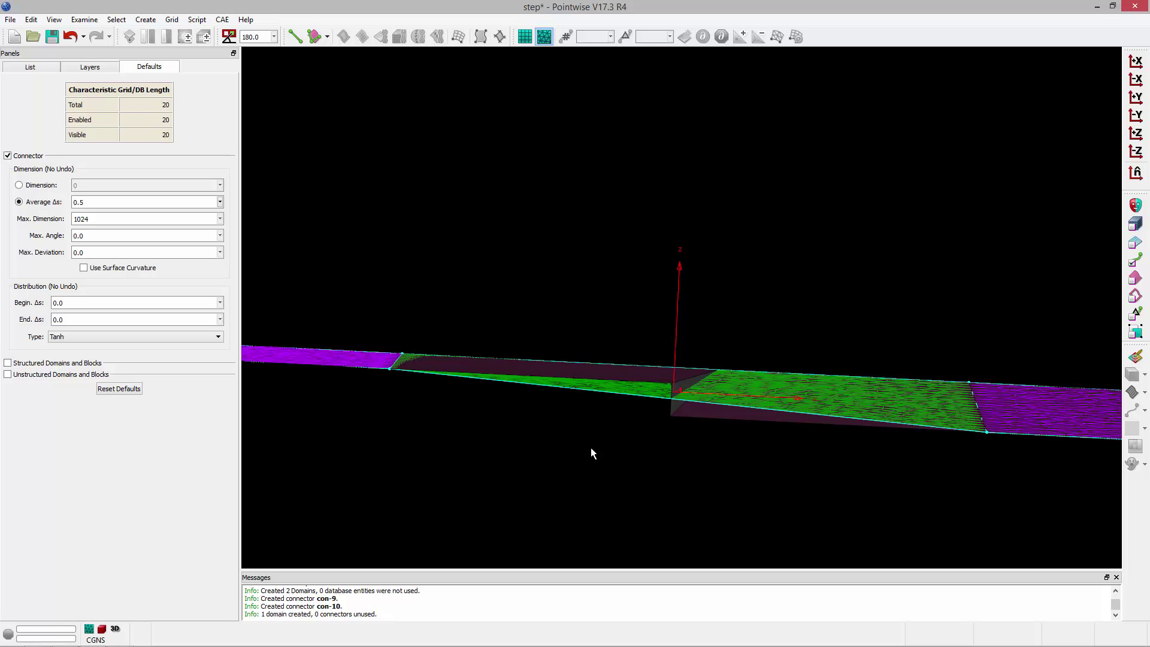
mouse_move(602, 428)
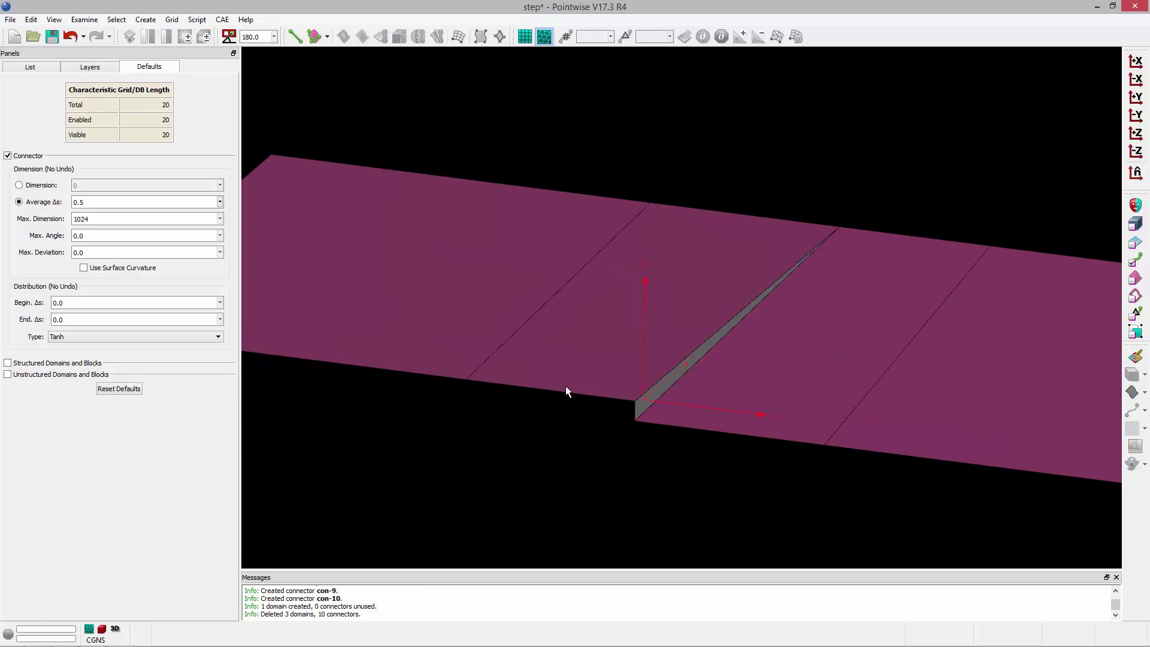
mouse_move(1135, 279)
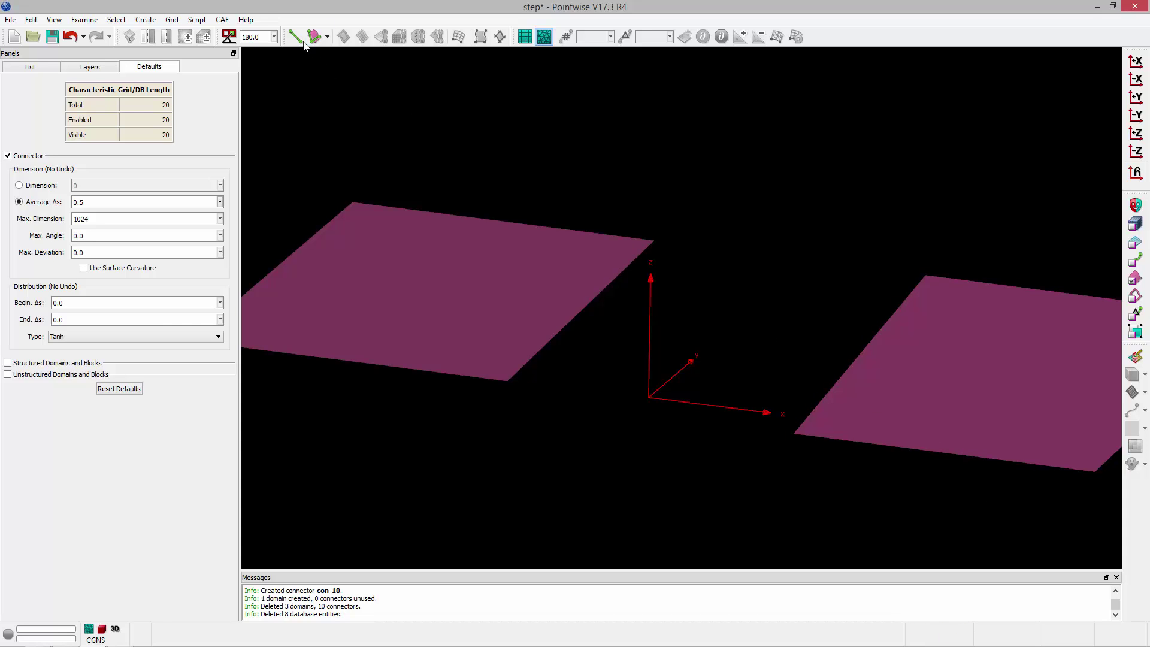
mouse_move(294, 36)
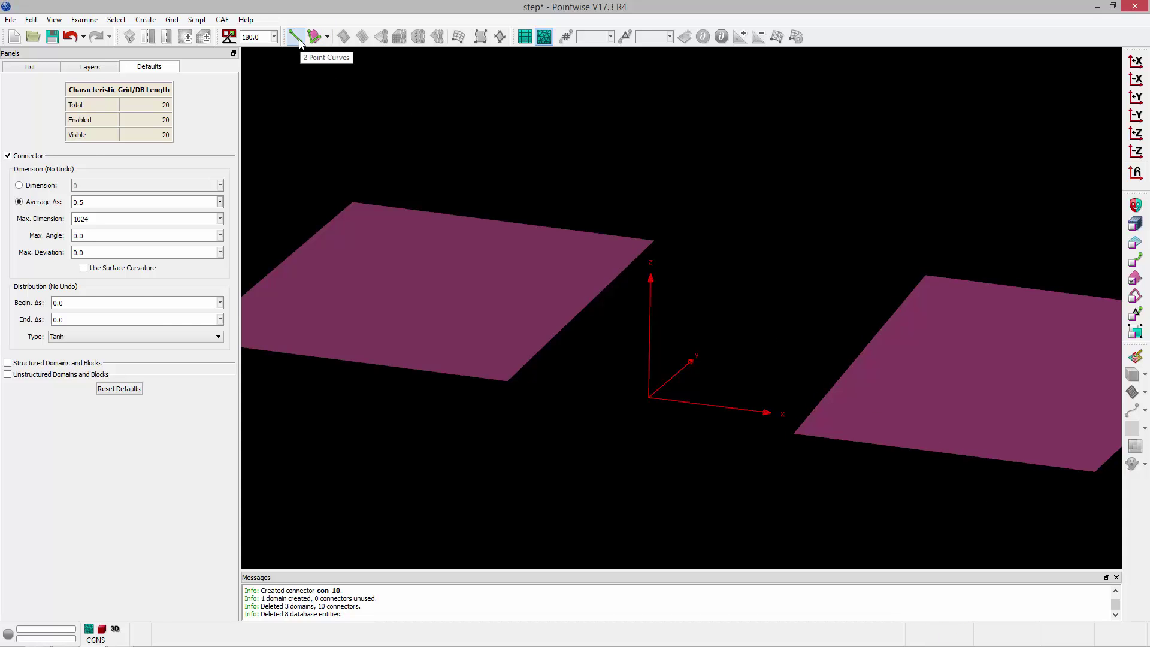
click(294, 36)
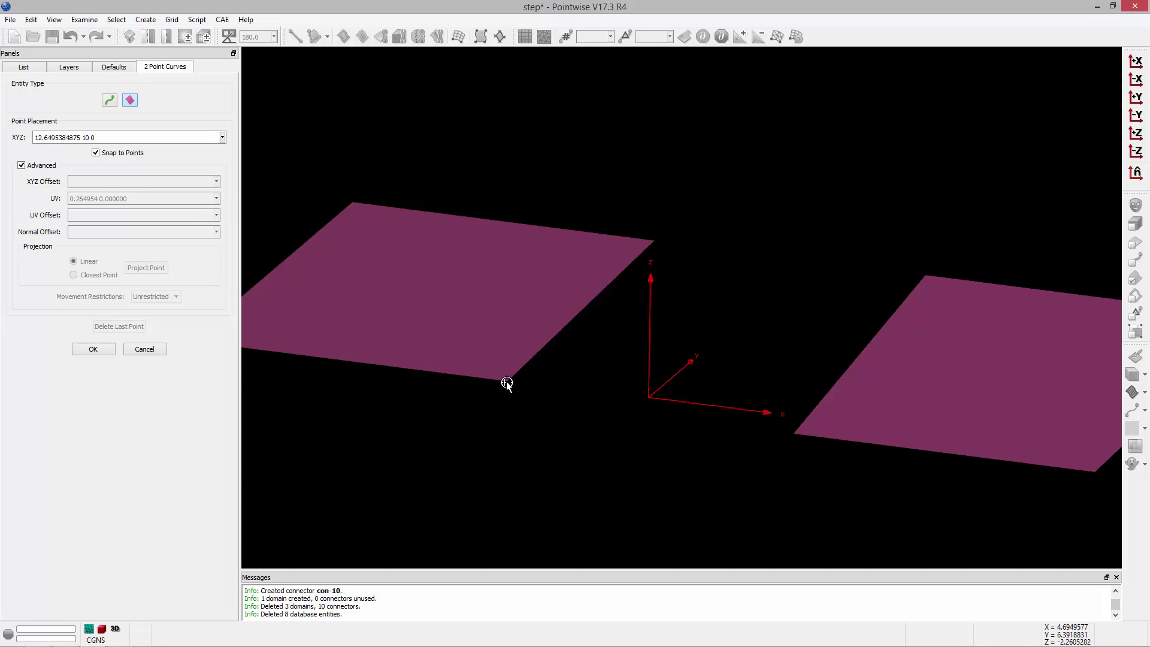
click(794, 433)
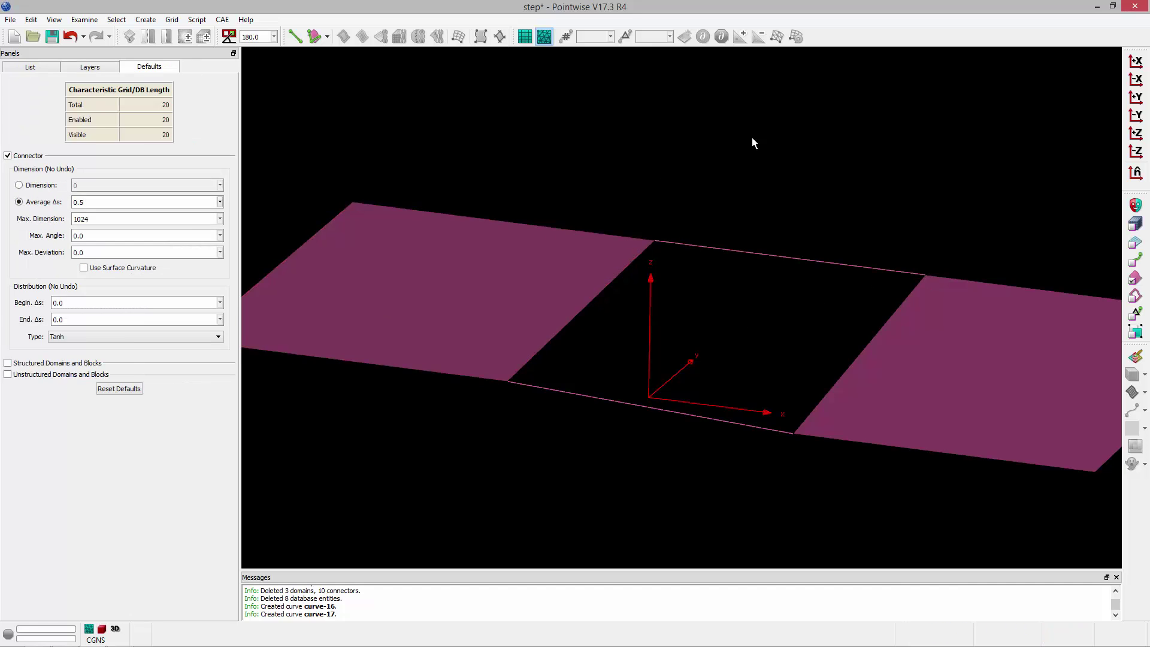
mouse_move(1136, 296)
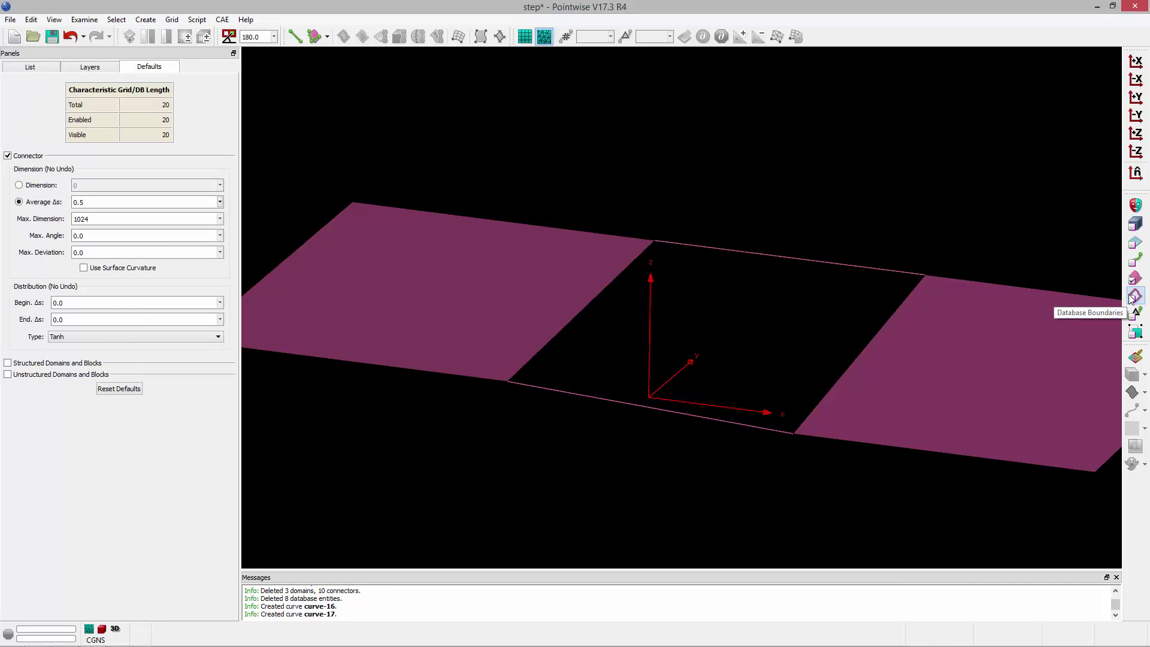
mouse_move(886, 324)
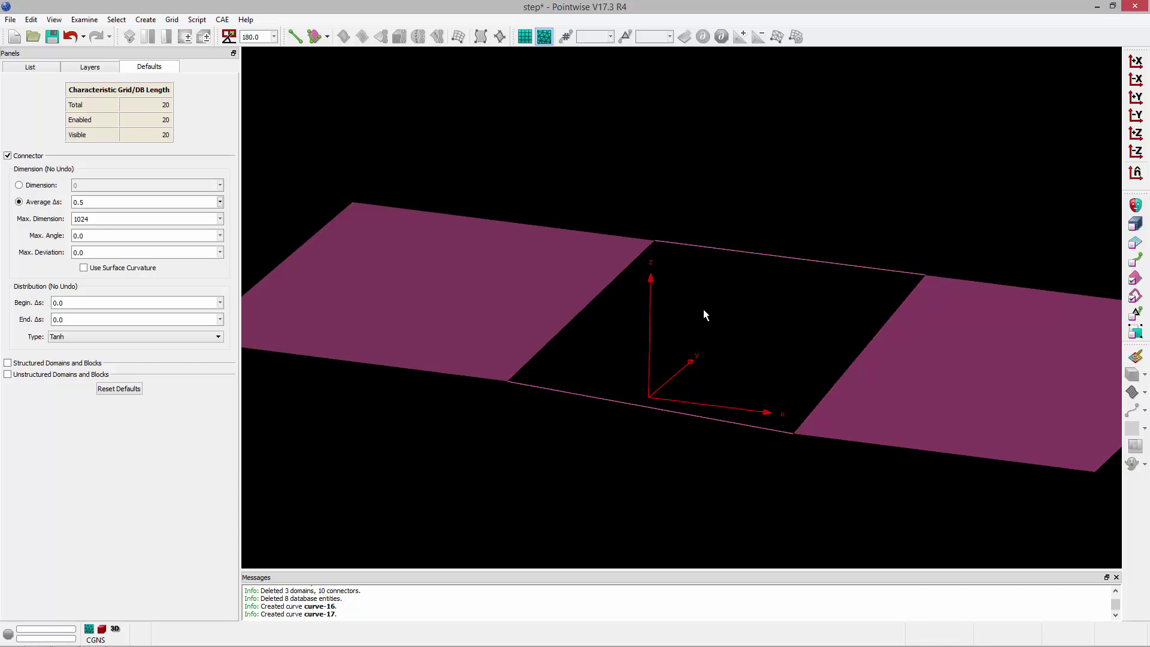
mouse_move(1141, 275)
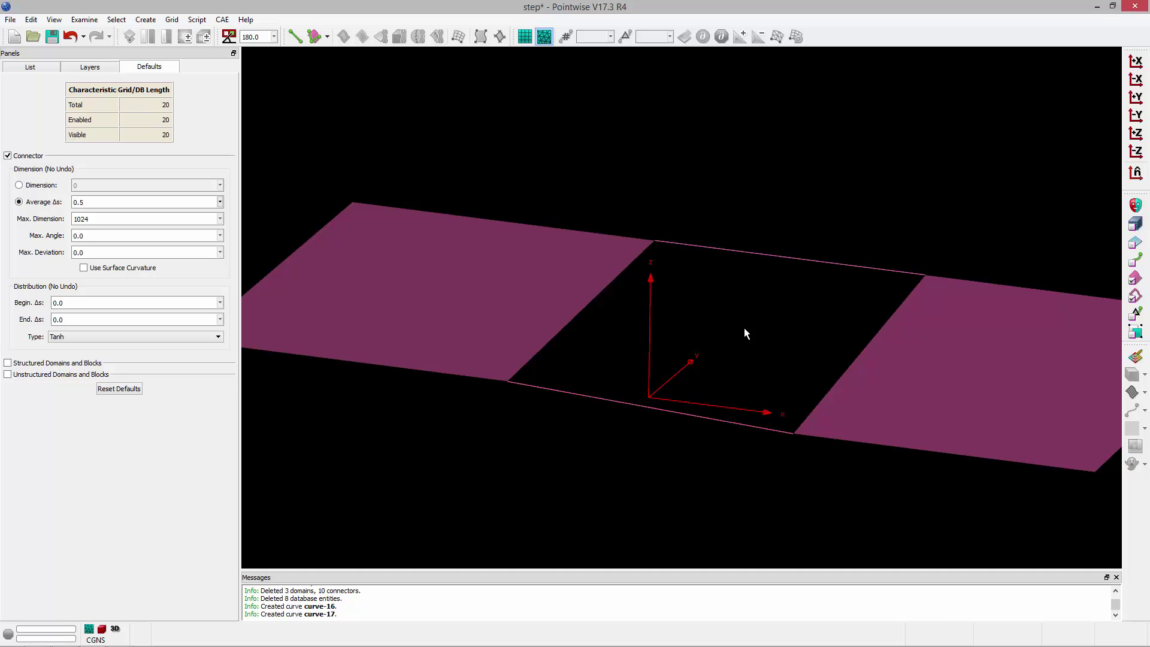
mouse_move(449, 164)
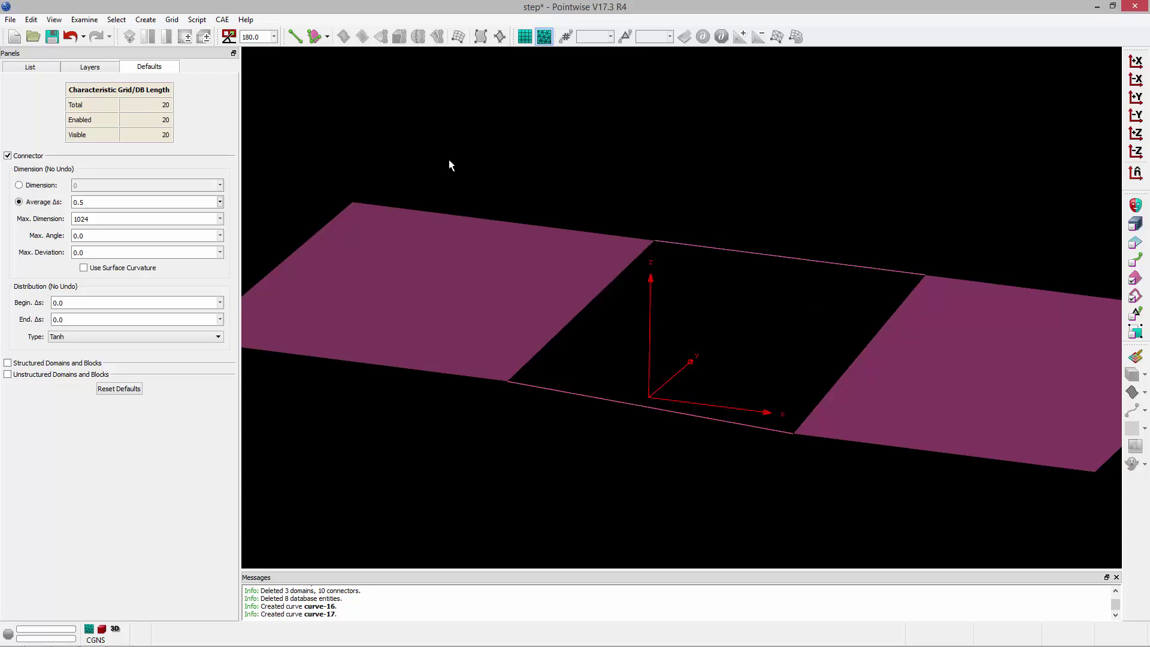
mouse_move(473, 152)
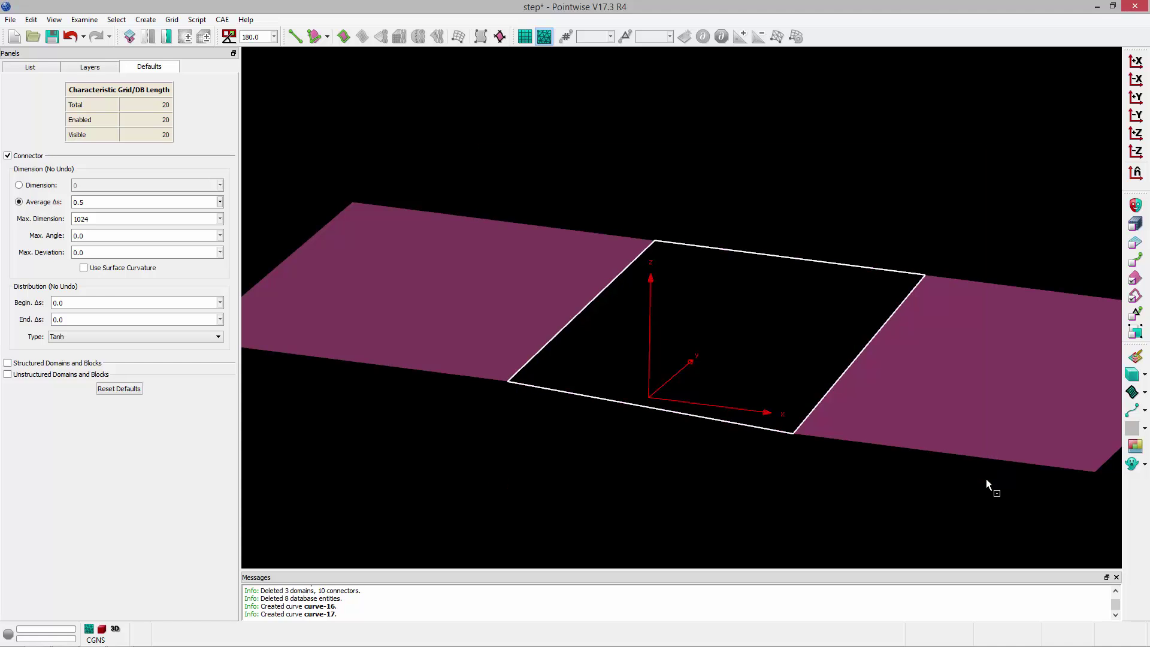
mouse_move(144, 15)
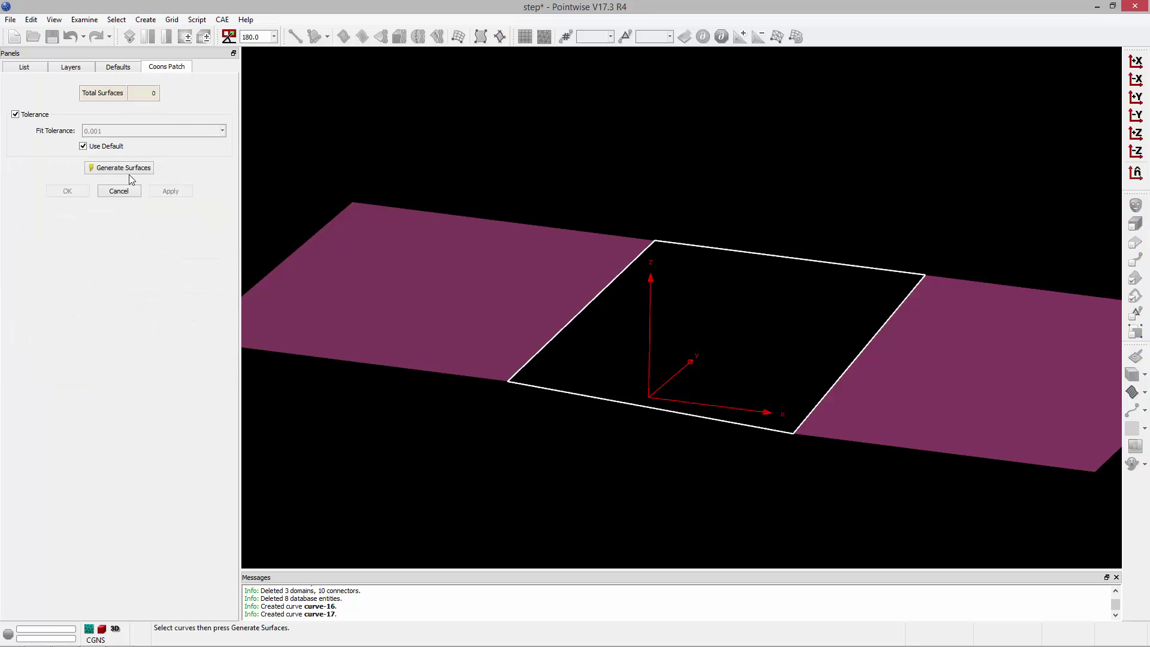
Generate a Coons patch surface inside the four gap curves and keep it
click(118, 167)
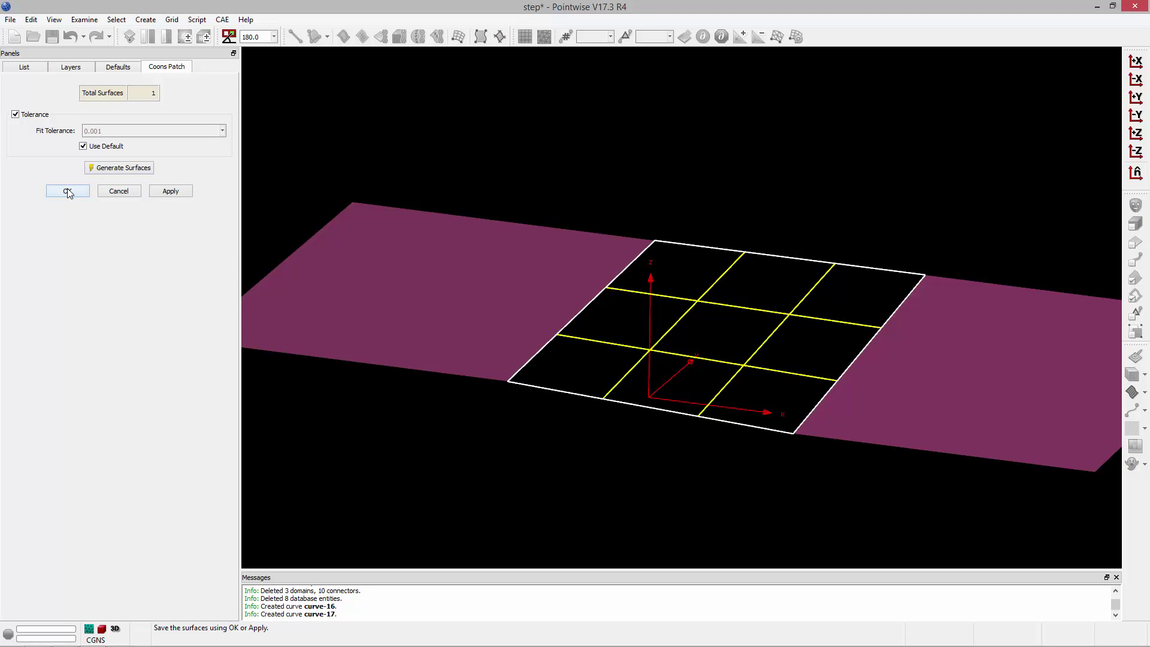
mouse_move(67, 191)
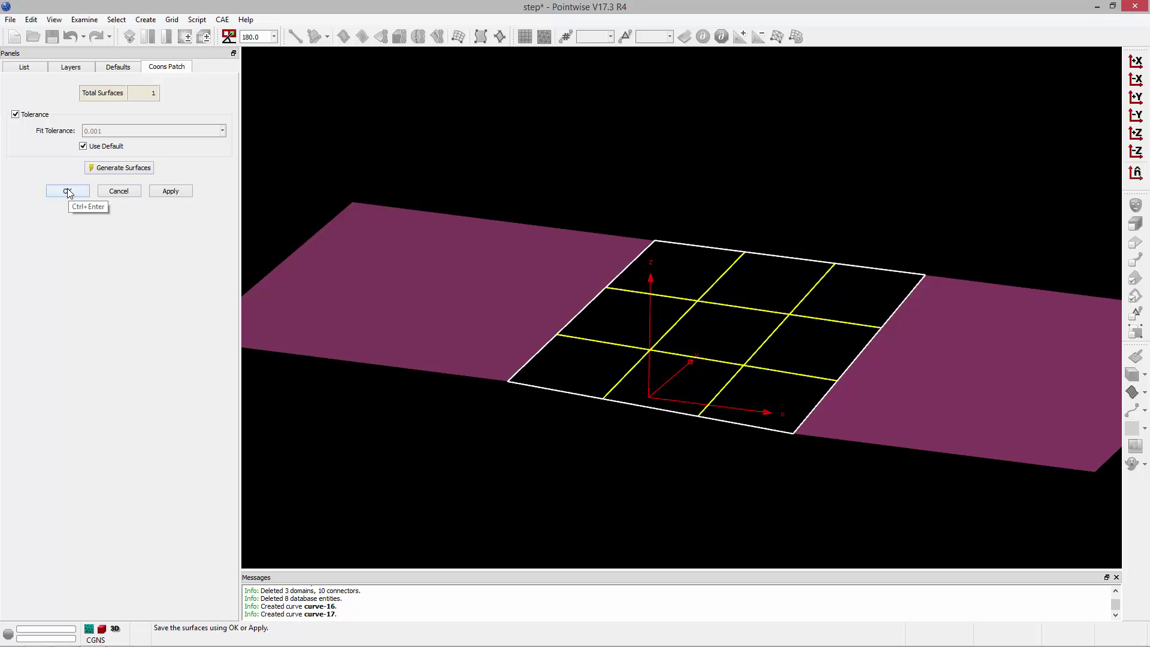
click(68, 191)
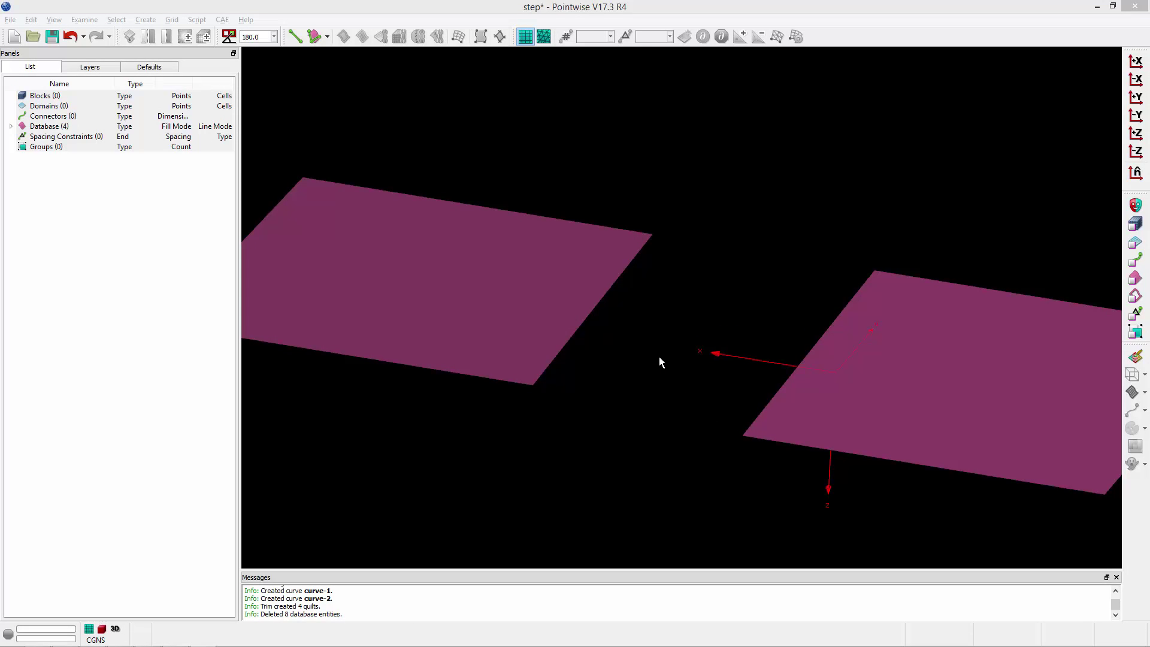
mouse_move(543, 393)
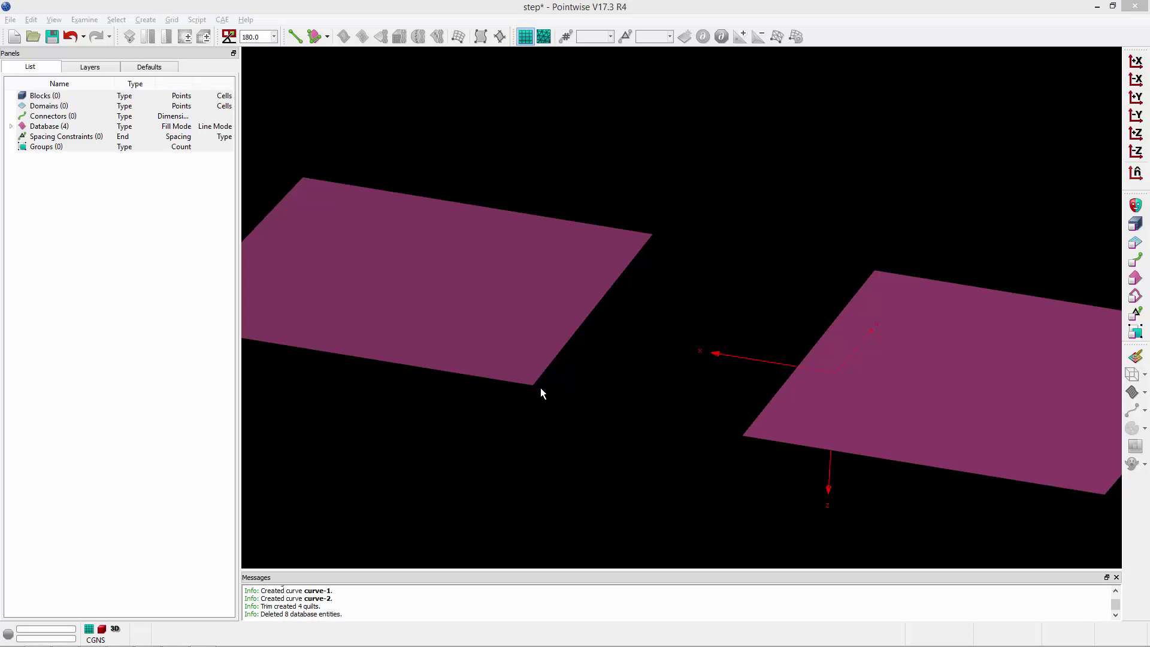
mouse_move(739, 435)
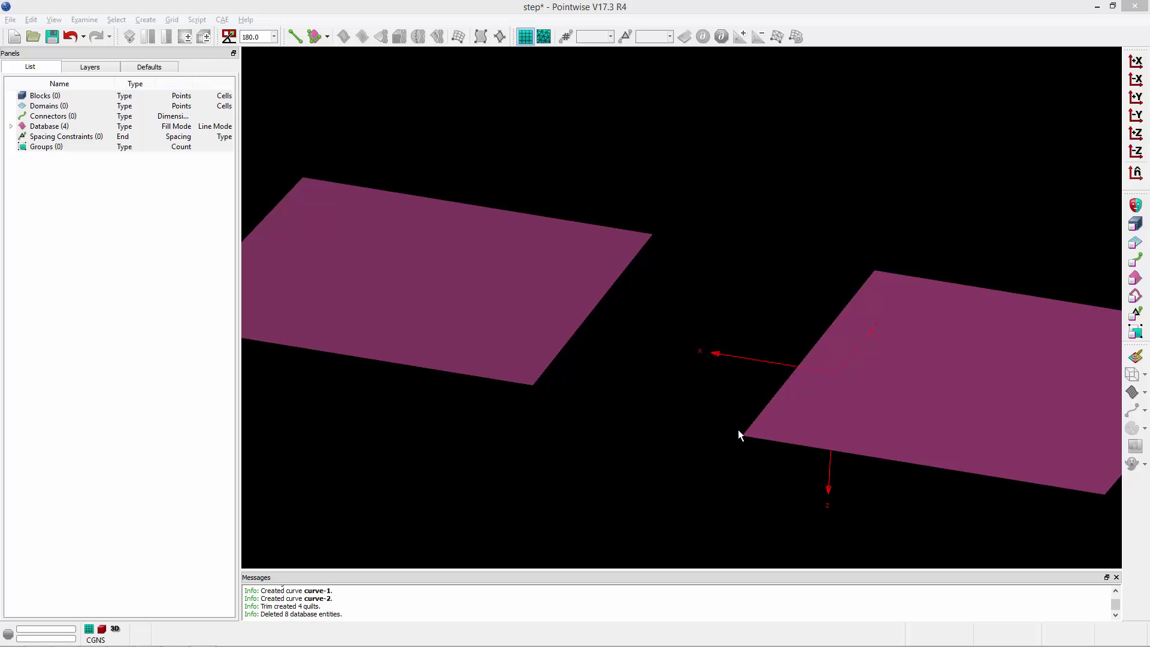
mouse_move(533, 392)
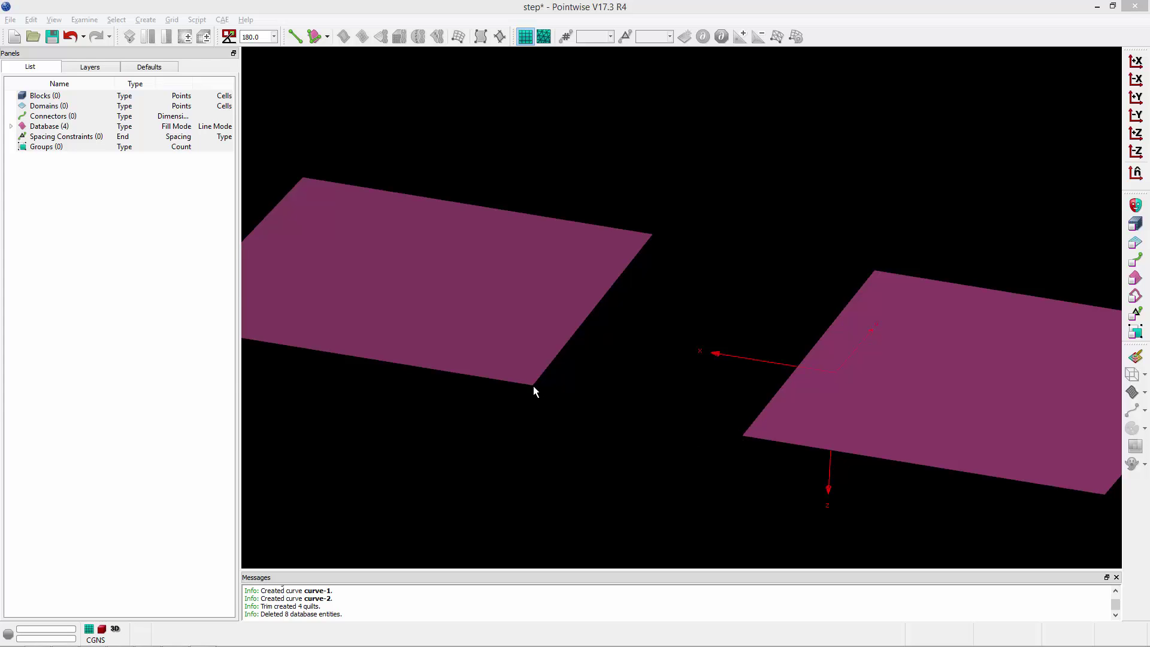
mouse_move(778, 445)
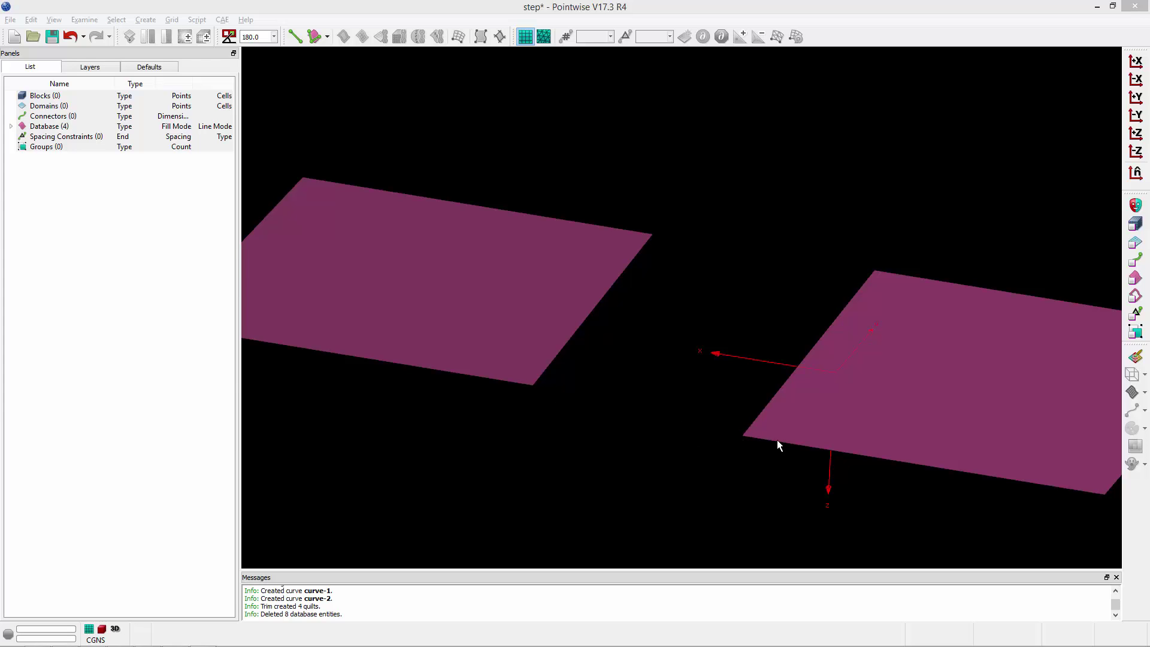
mouse_move(1104, 289)
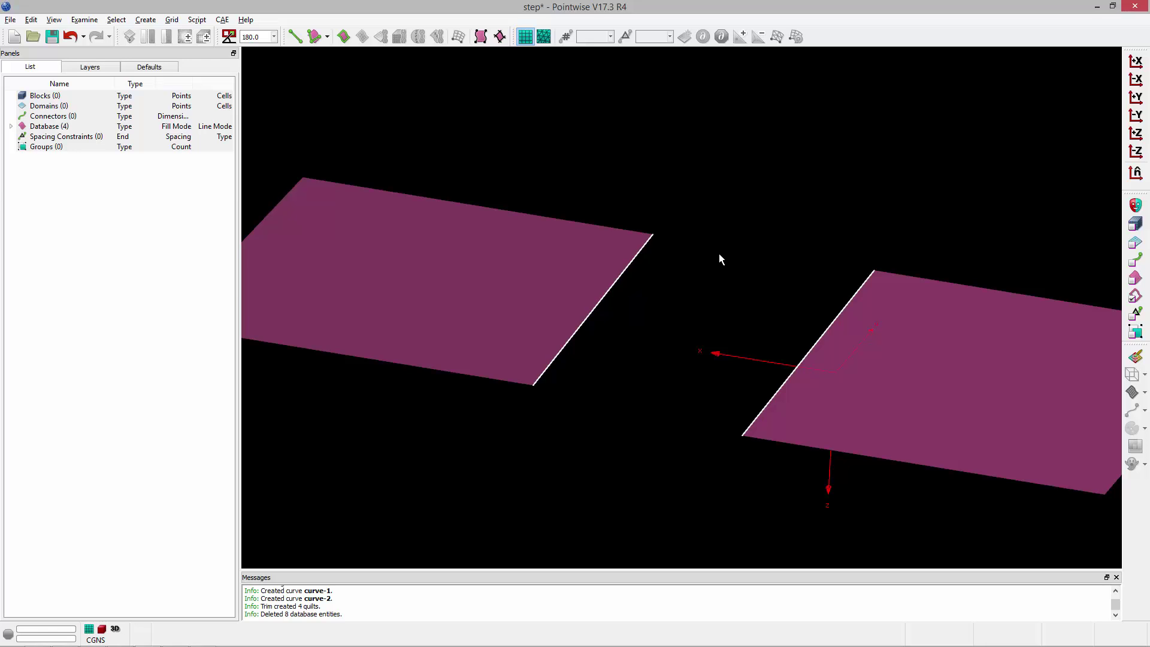
mouse_move(448, 138)
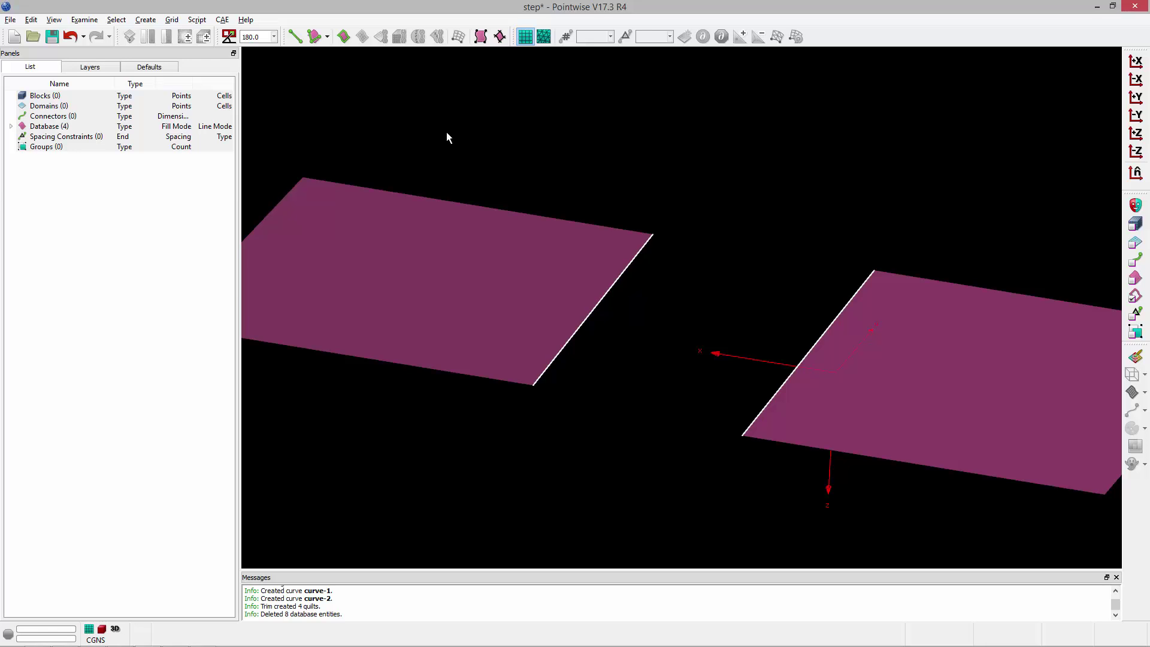
Create an interpolated surface between the two facing edges with Best orientation
click(145, 19)
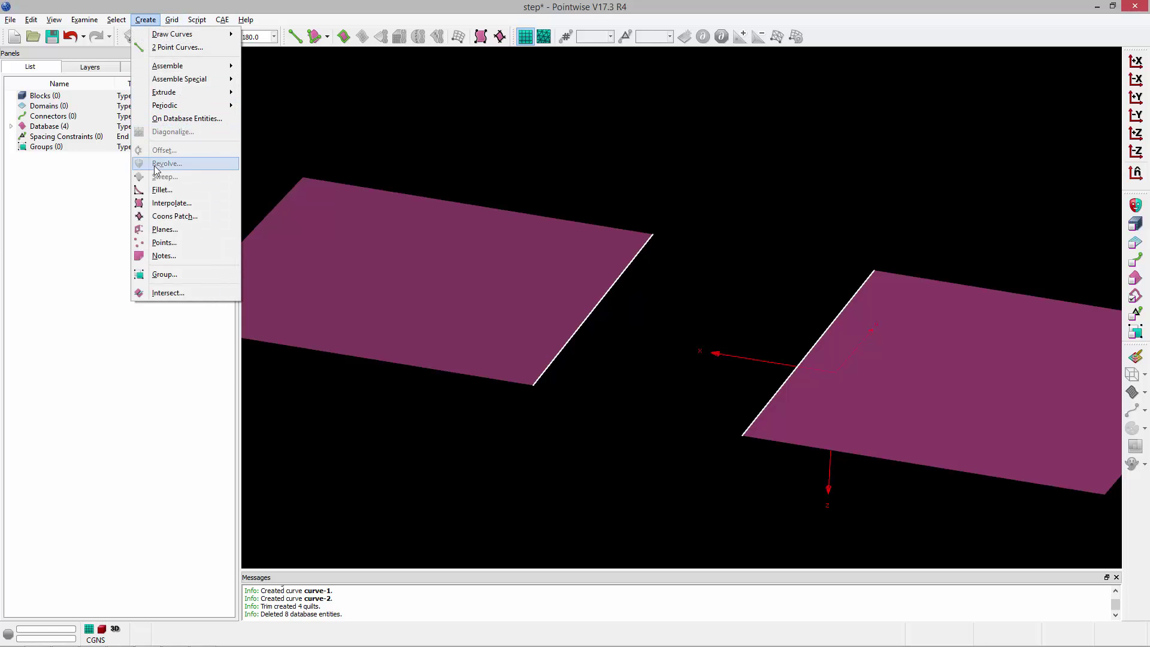
click(172, 203)
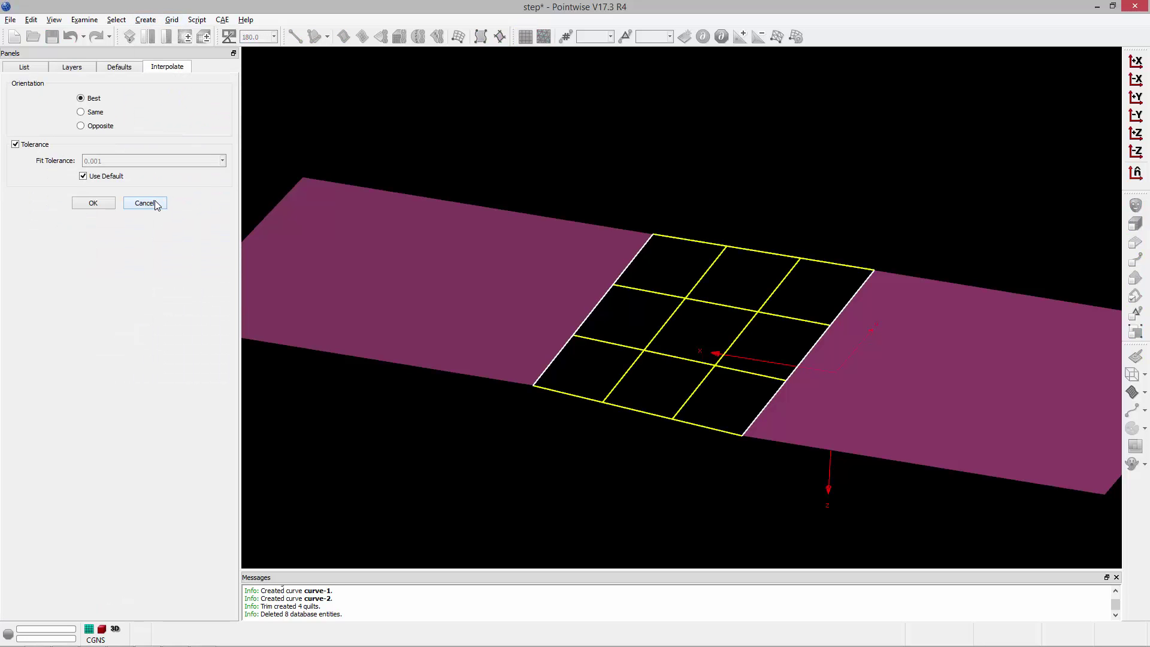
mouse_move(145, 203)
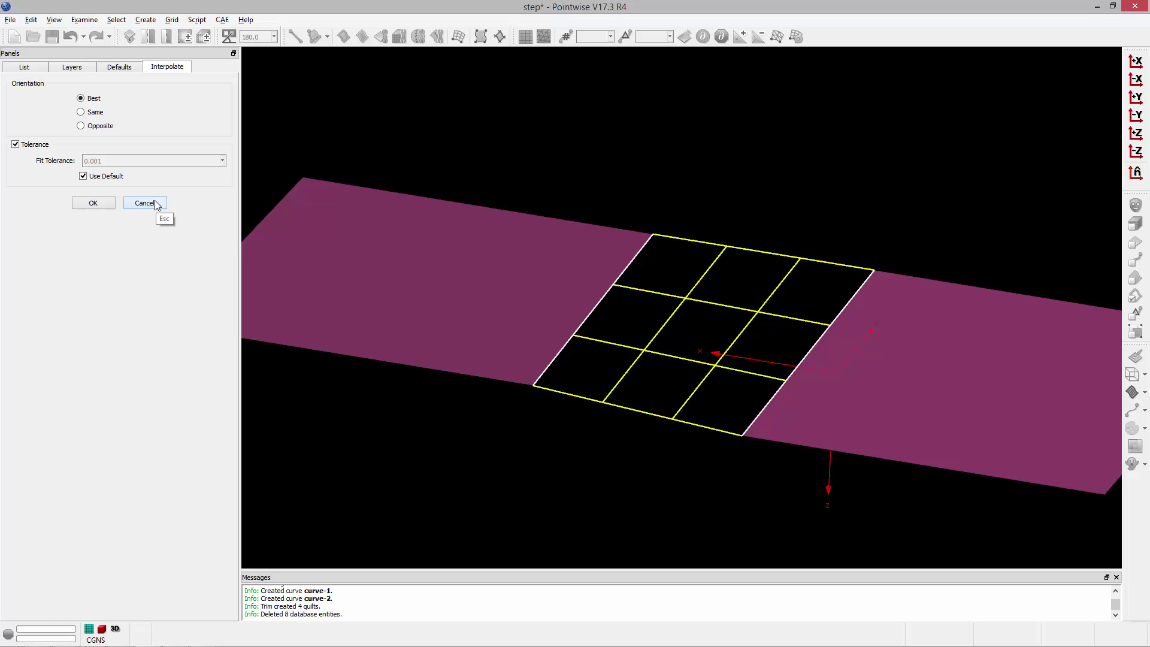
mouse_move(94, 203)
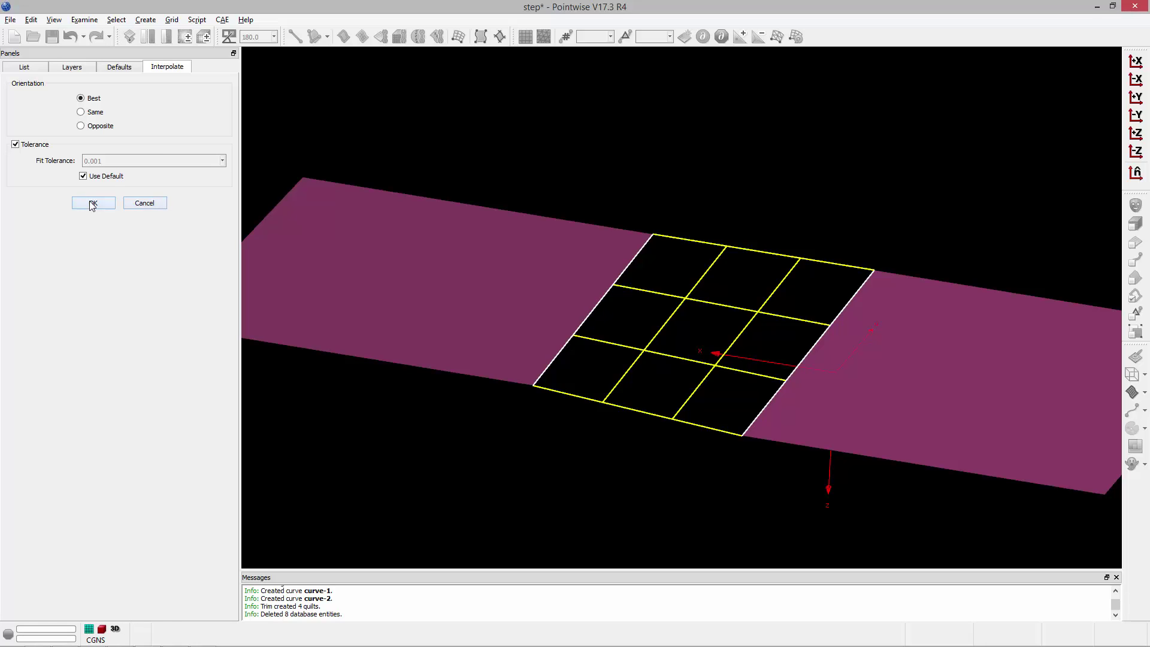
mouse_move(92, 203)
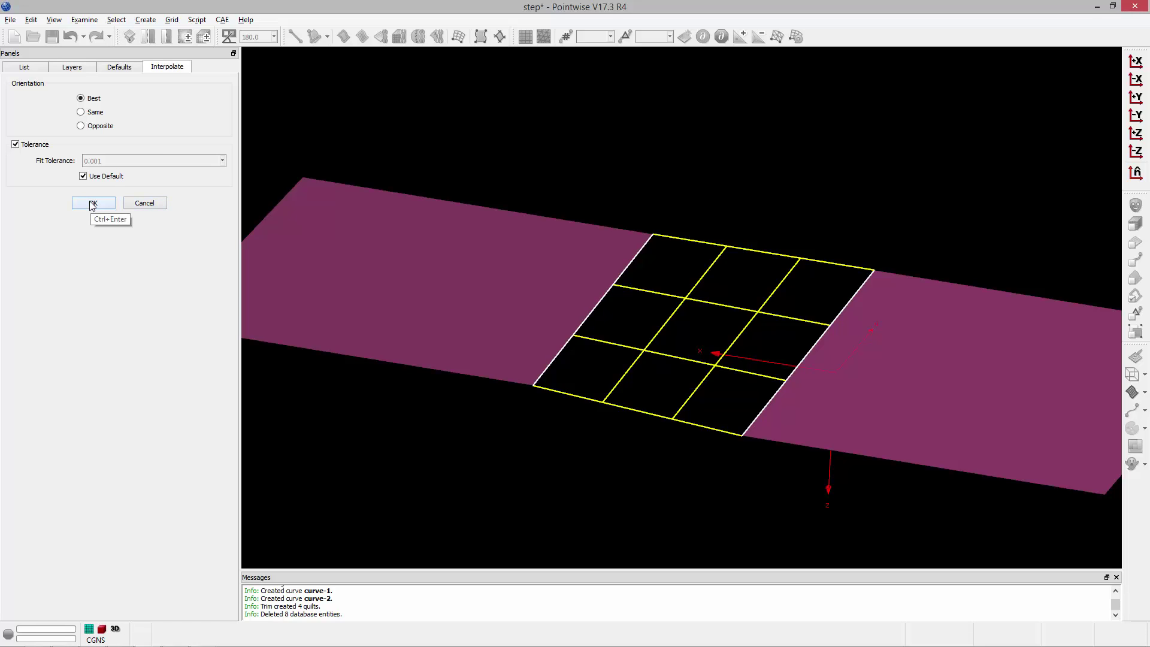
click(94, 202)
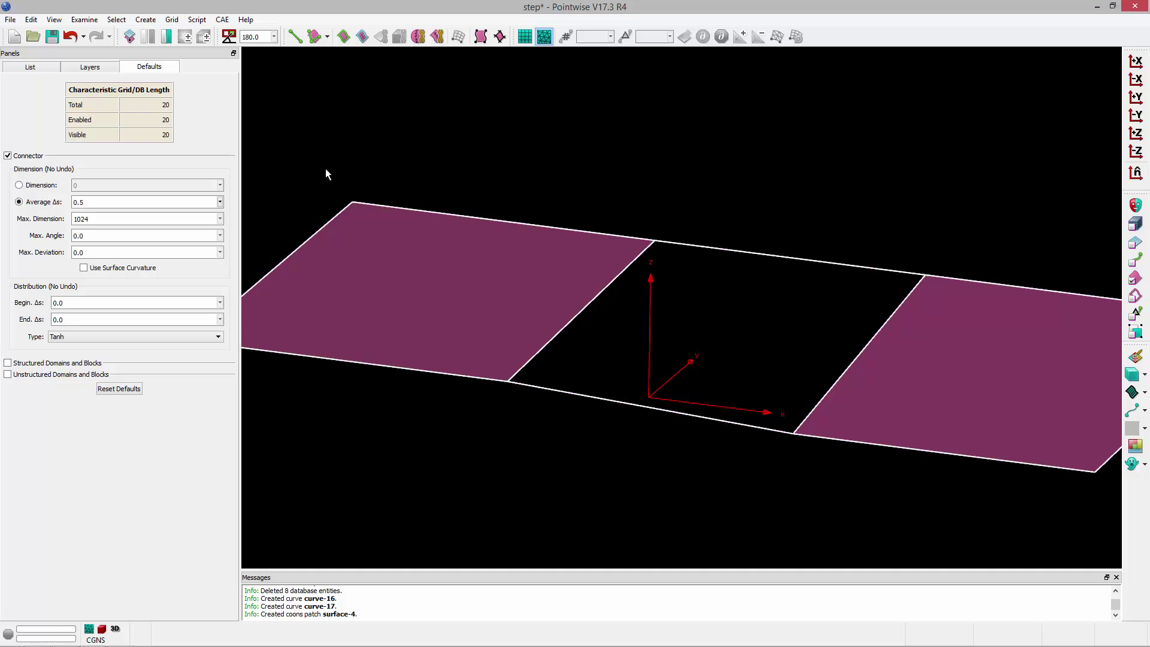
Assemble the three surfaces into one model, then create three unstructured triangular domains on its database entities
click(144, 19)
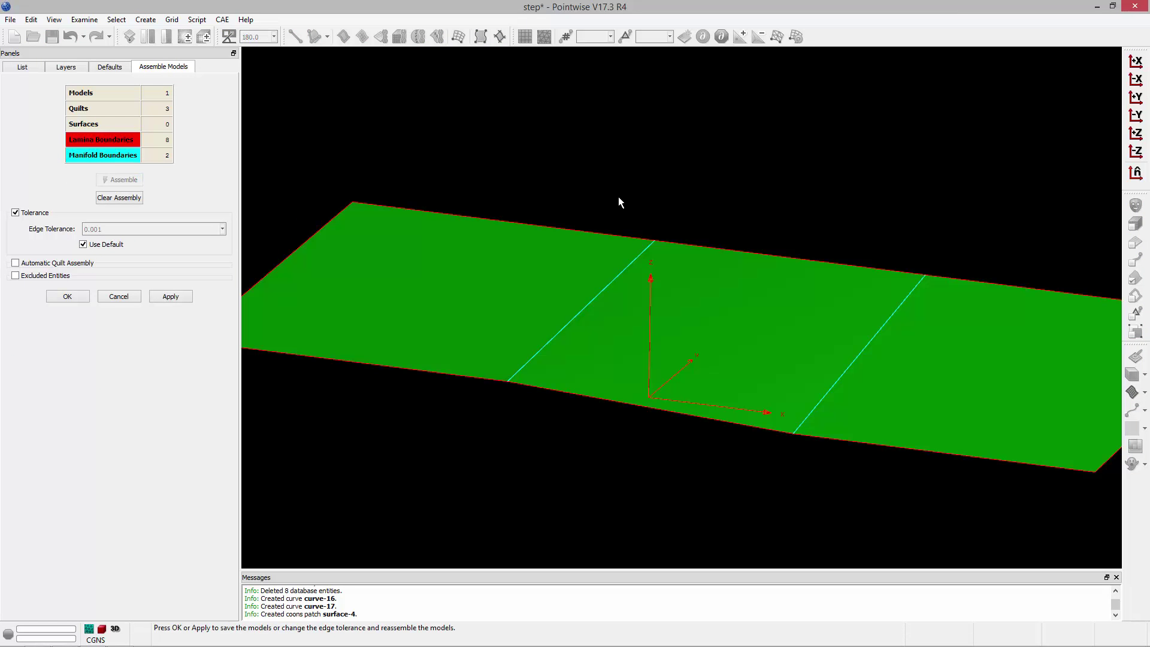
click(66, 297)
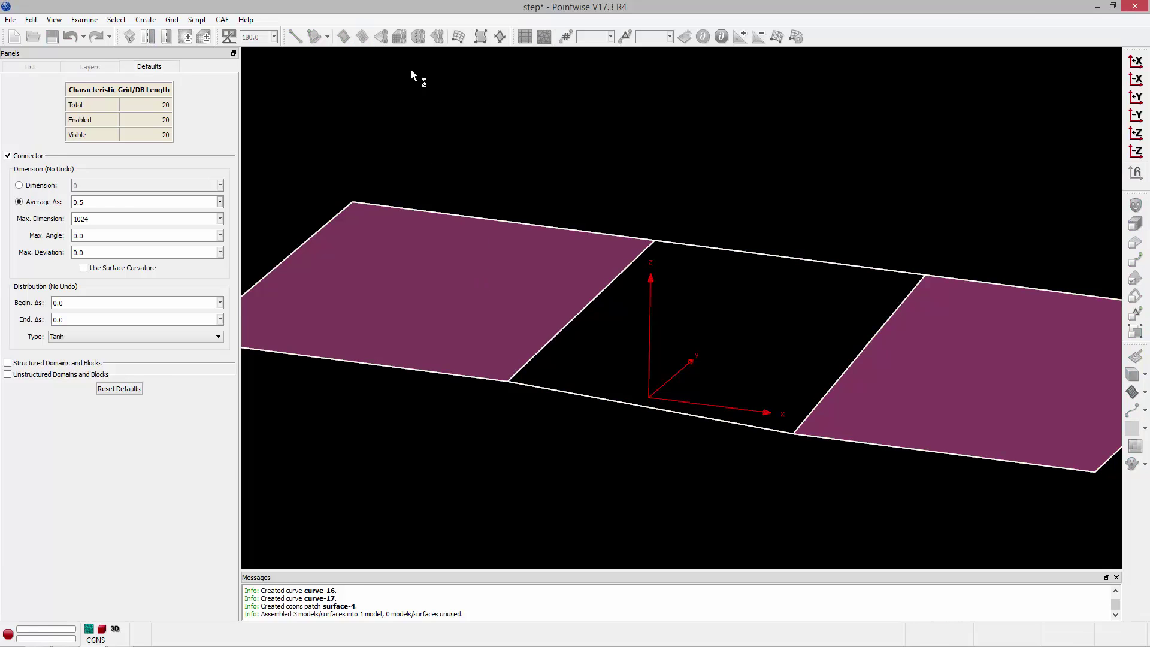
click(524, 37)
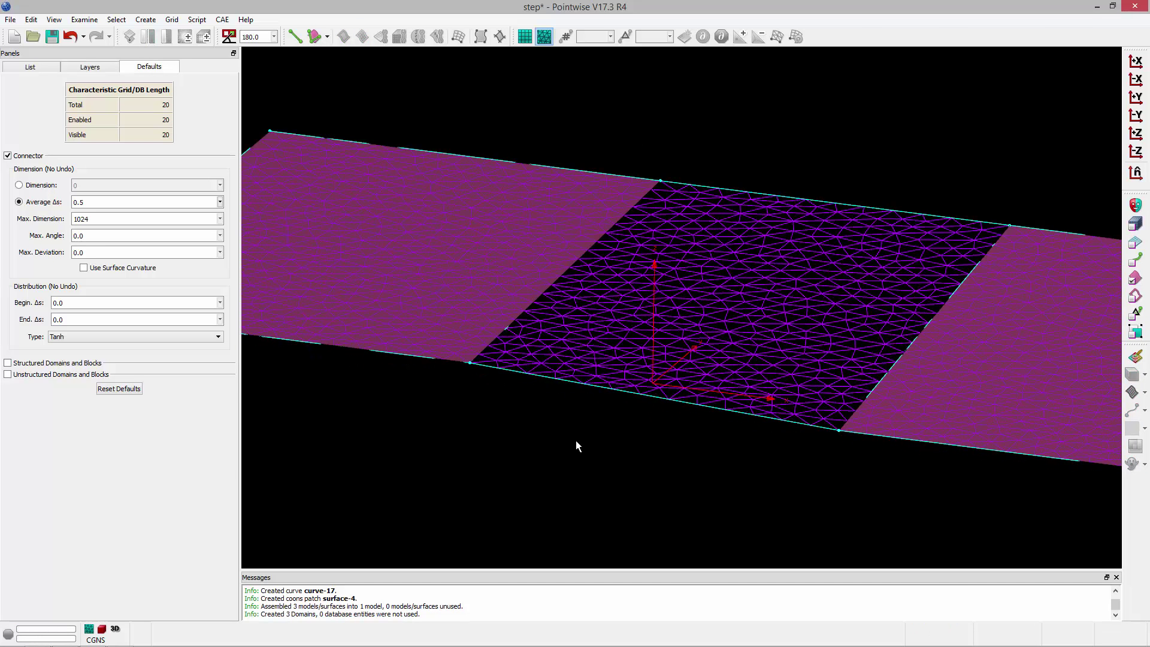
click(52, 19)
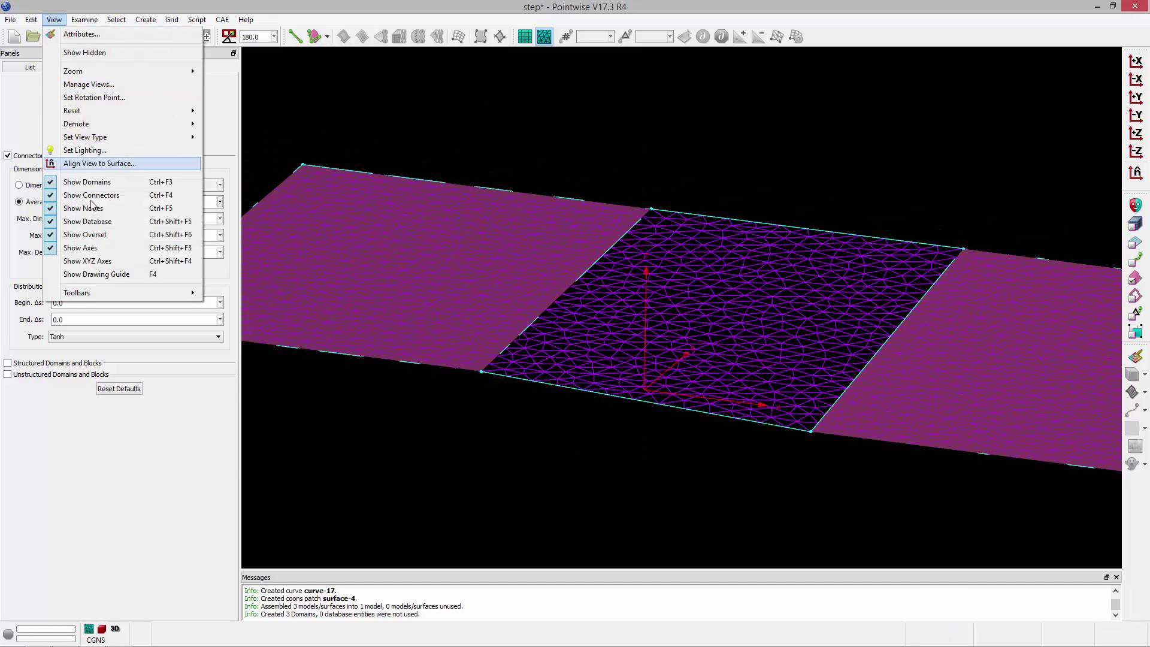